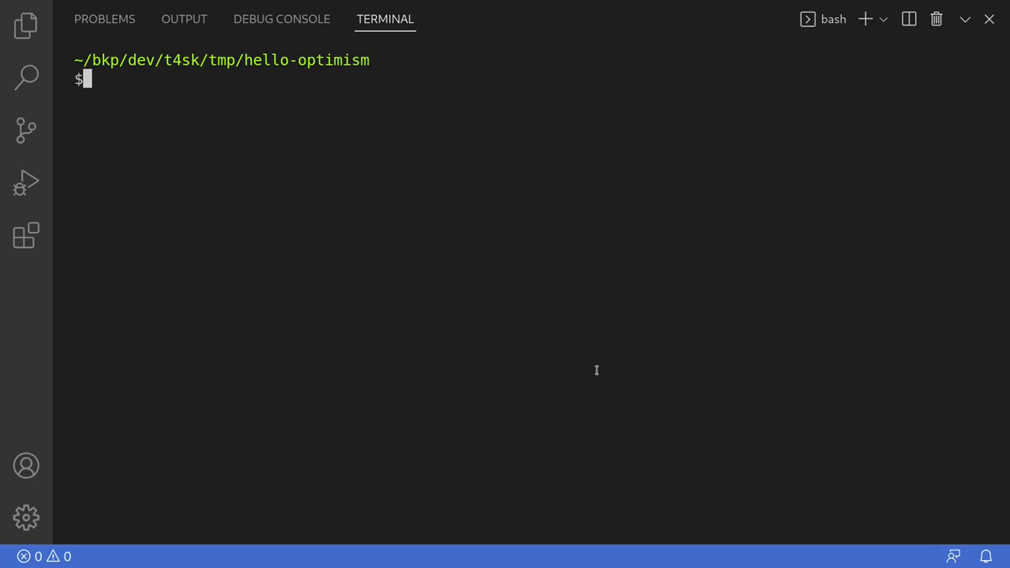
Step: Install Hardhat globally with npm i -g hardhat, correcting a mistyped npx command first
type("npx")
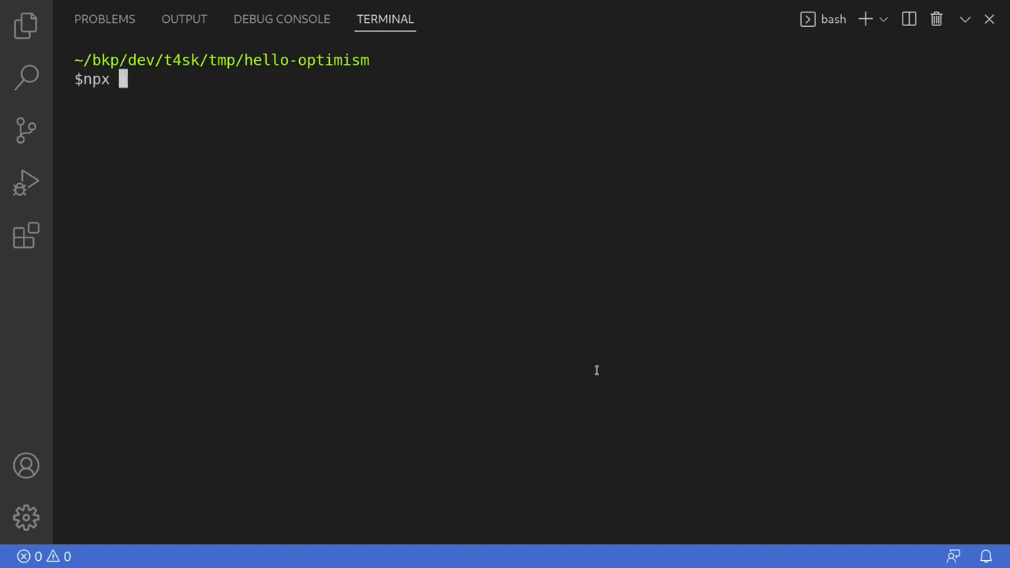
type("hardhat")
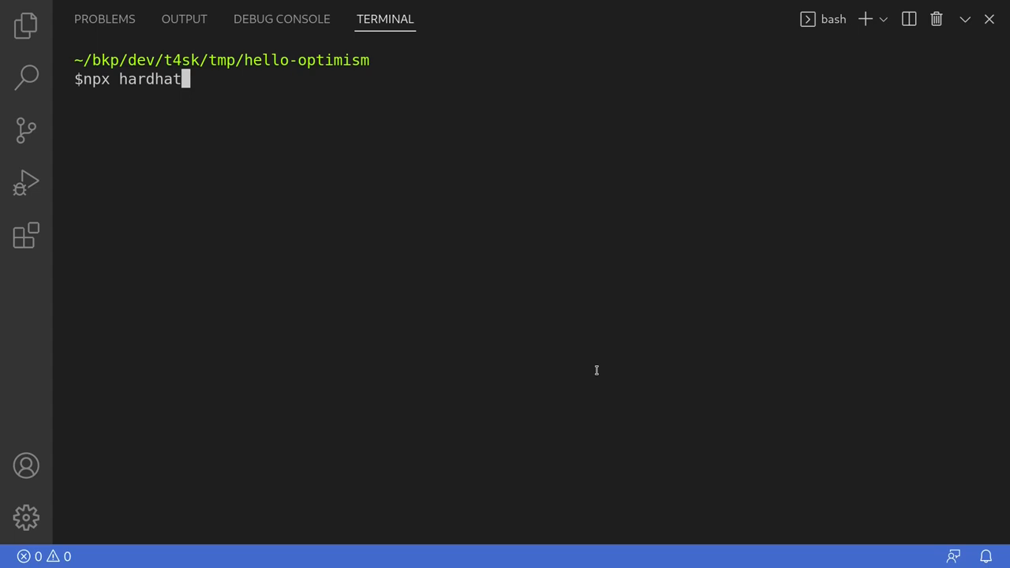
key("BackSpace")
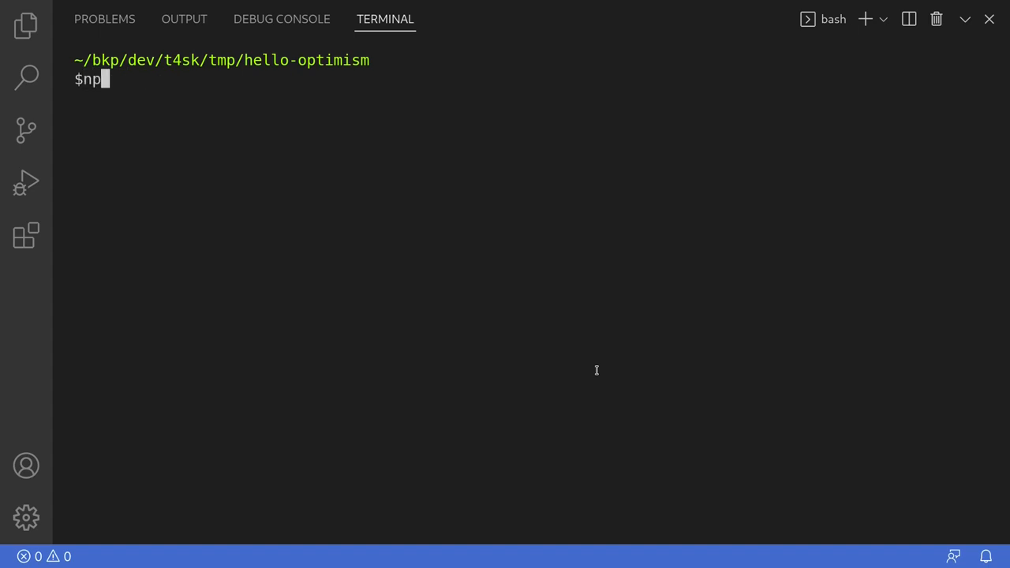
type("m i -g")
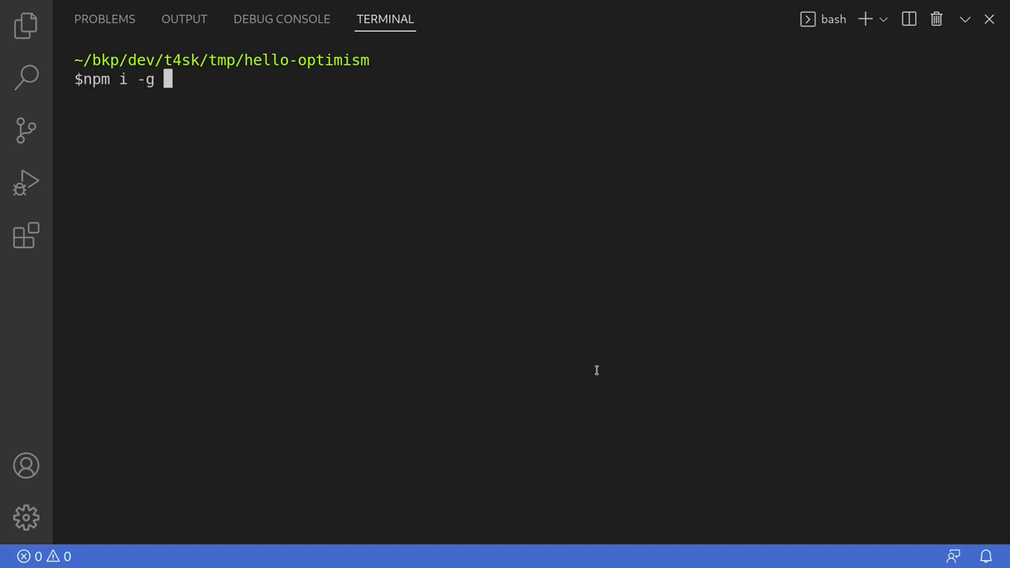
type("hardhat")
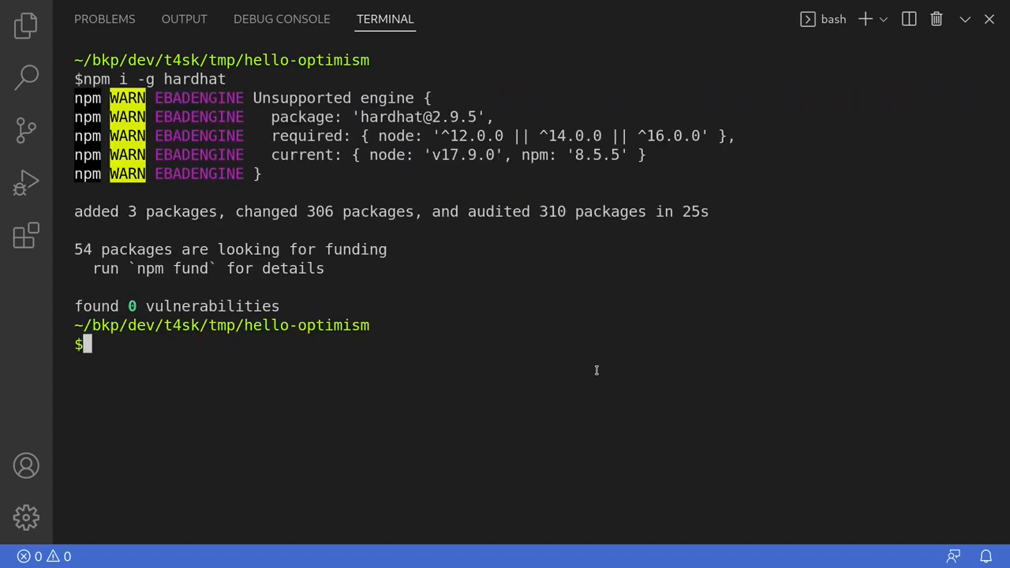
Step: Run npx hardhat and generate a basic sample project with default answers
type("npx hardhat")
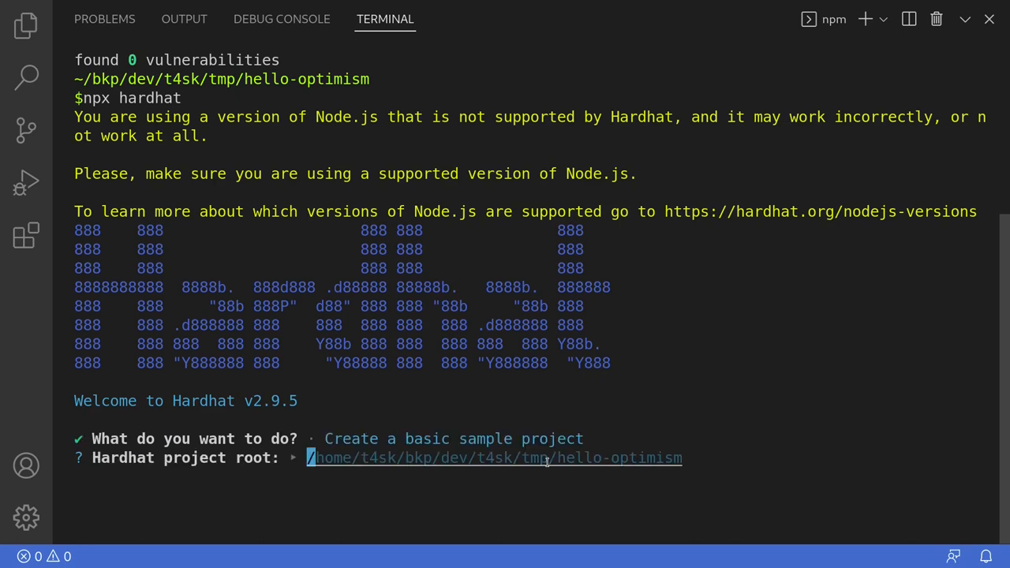
double_click(613, 458)
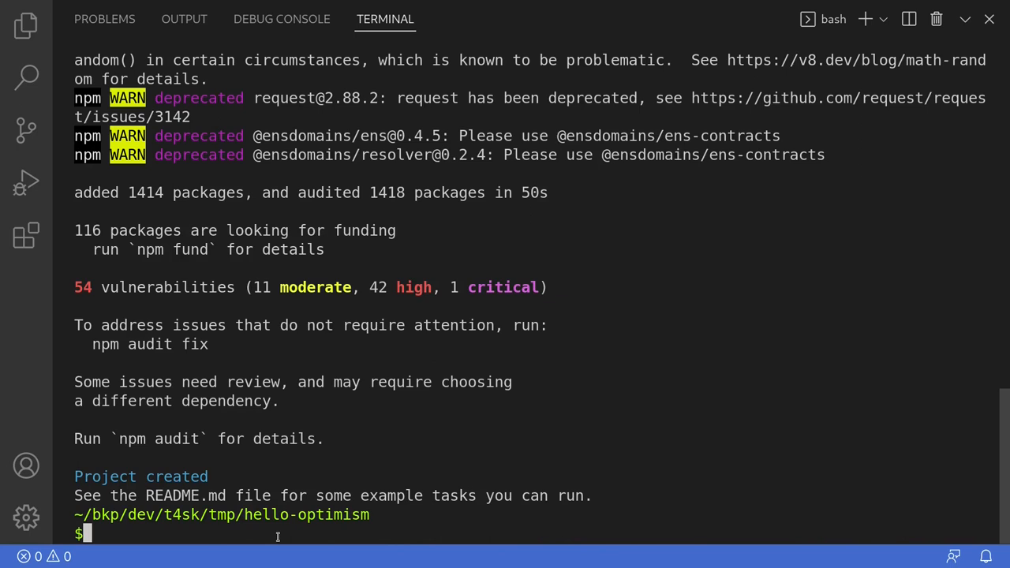
mouse_move(69, 57)
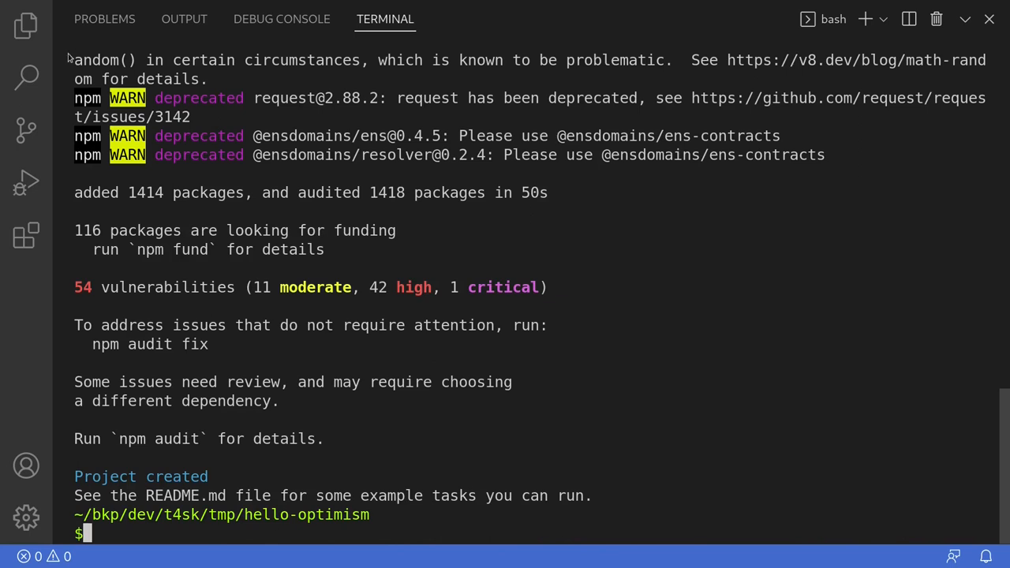
Step: Open contracts/Greeter.sol and delete the console.sol import and constructor console.log line
left_click(26, 25)
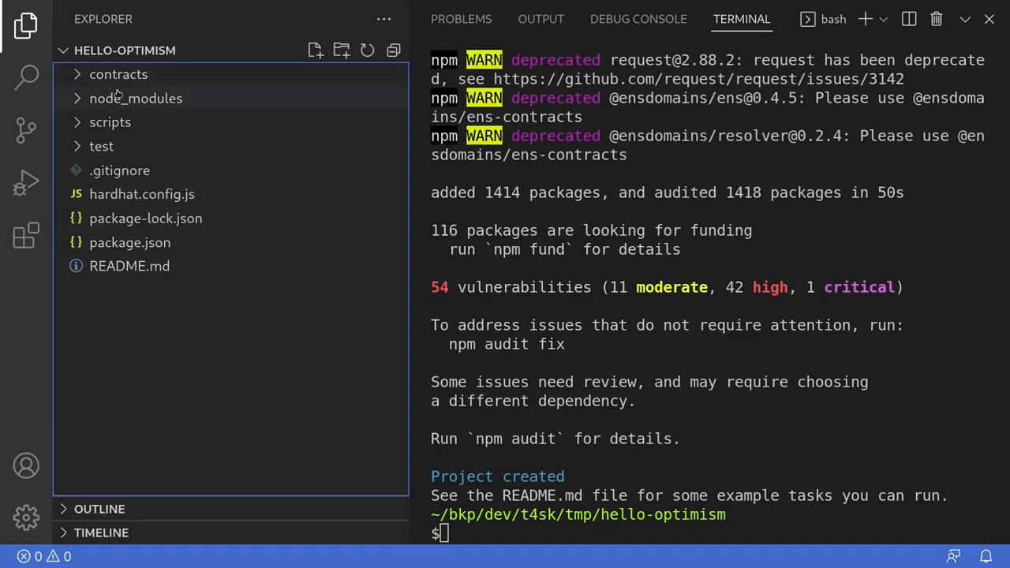
left_click(118, 74)
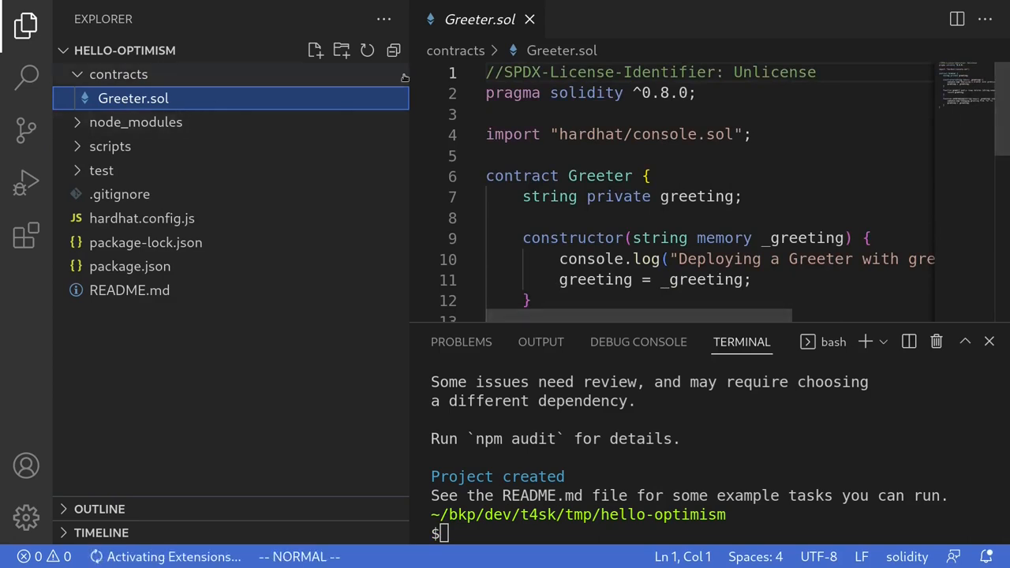
left_click(988, 341)
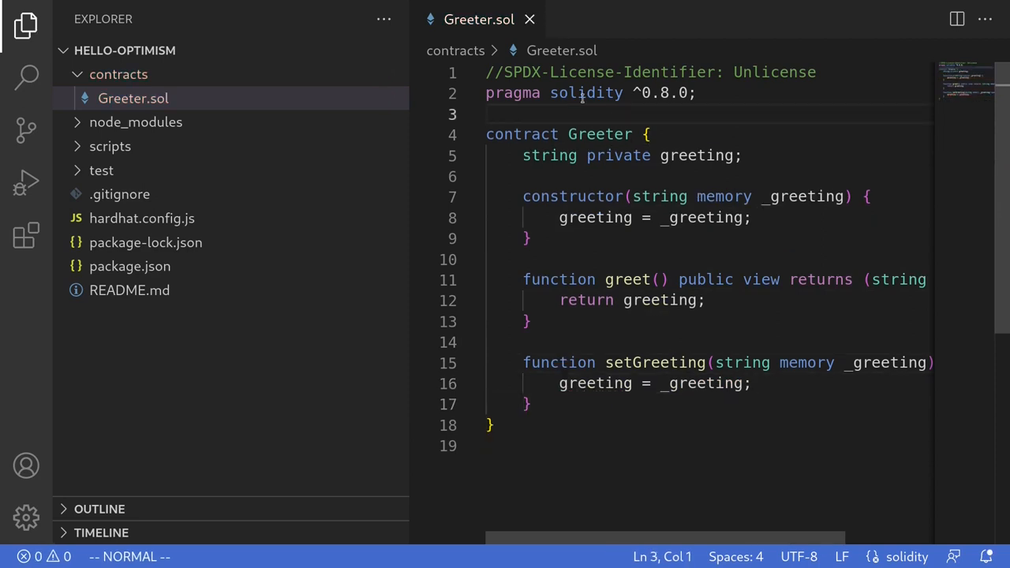
mouse_move(623, 123)
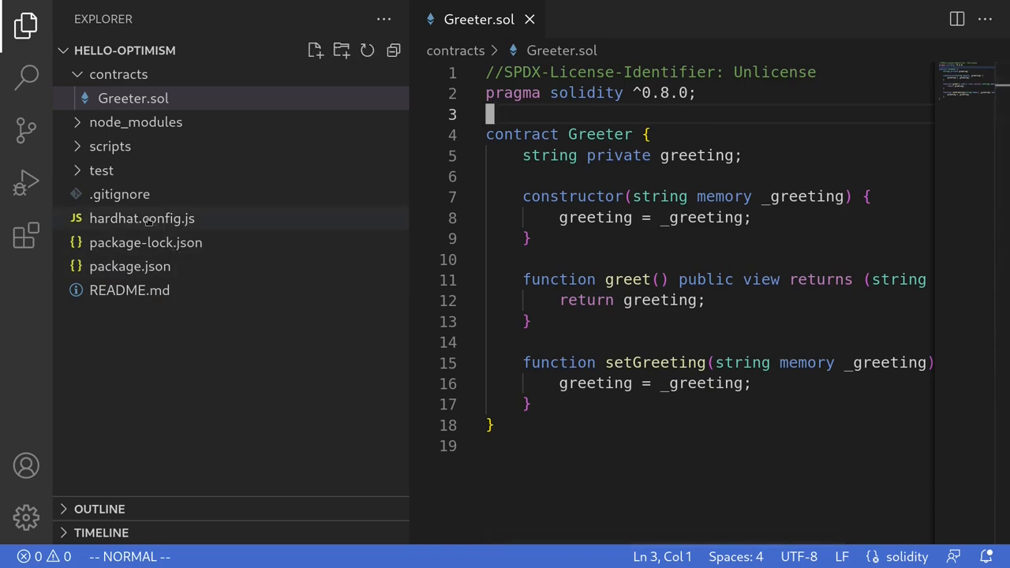
Step: Check solidity 0.8.4 in hardhat.config.js and change Greeter.sol's pragma from 0.8.0 to 0.8.4
left_click(142, 219)
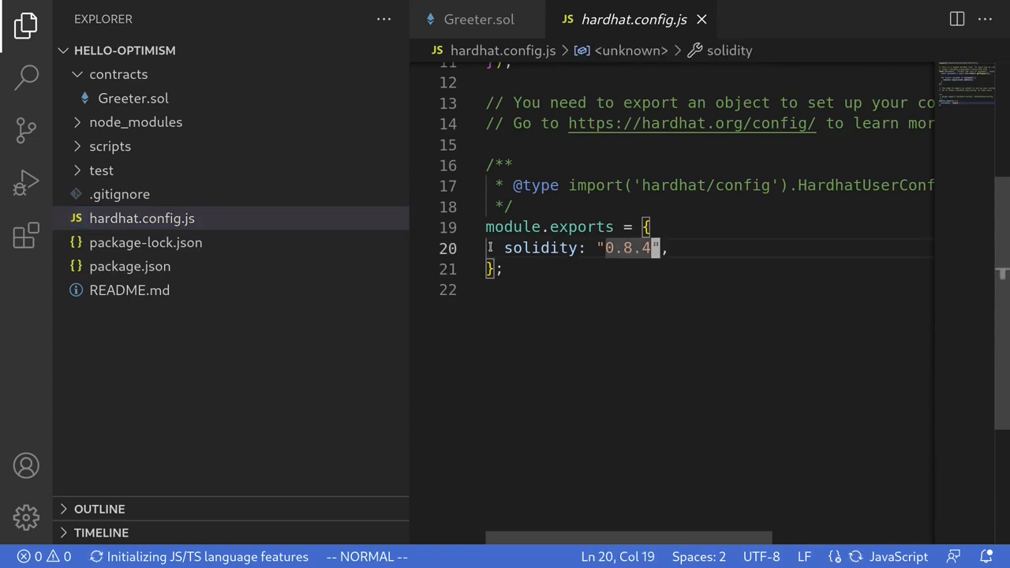
key("V")
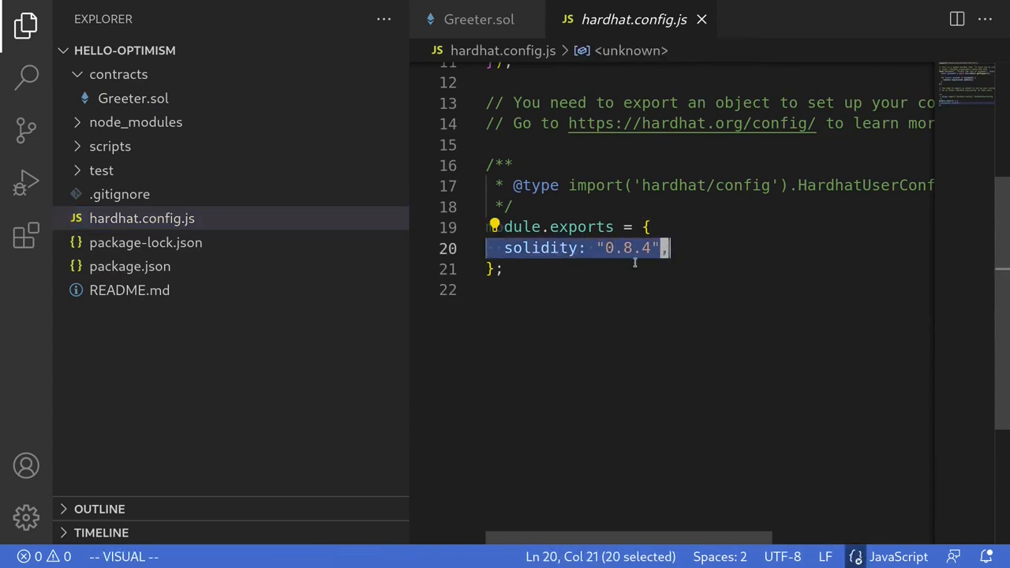
key("Escape")
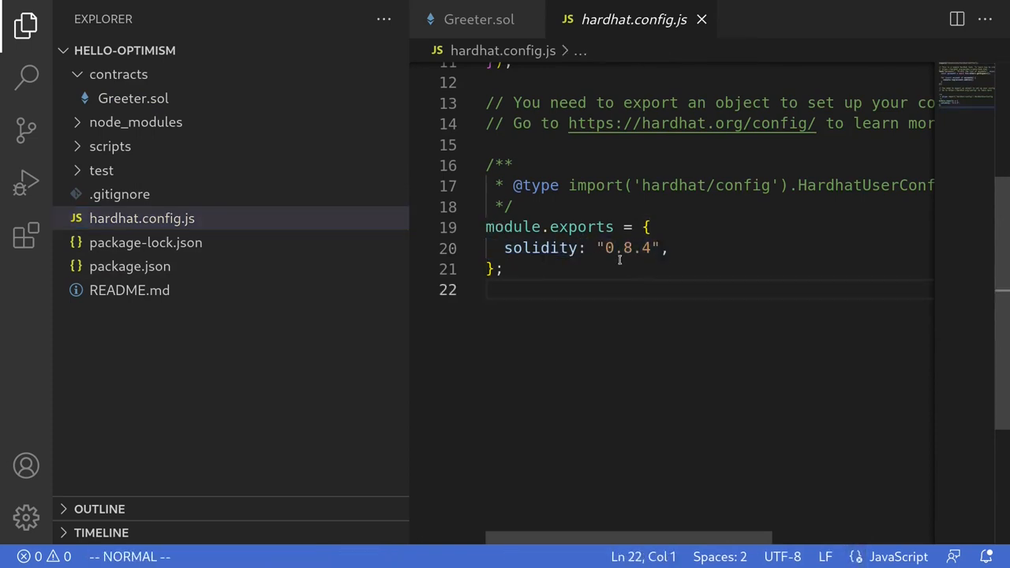
left_click(478, 19)
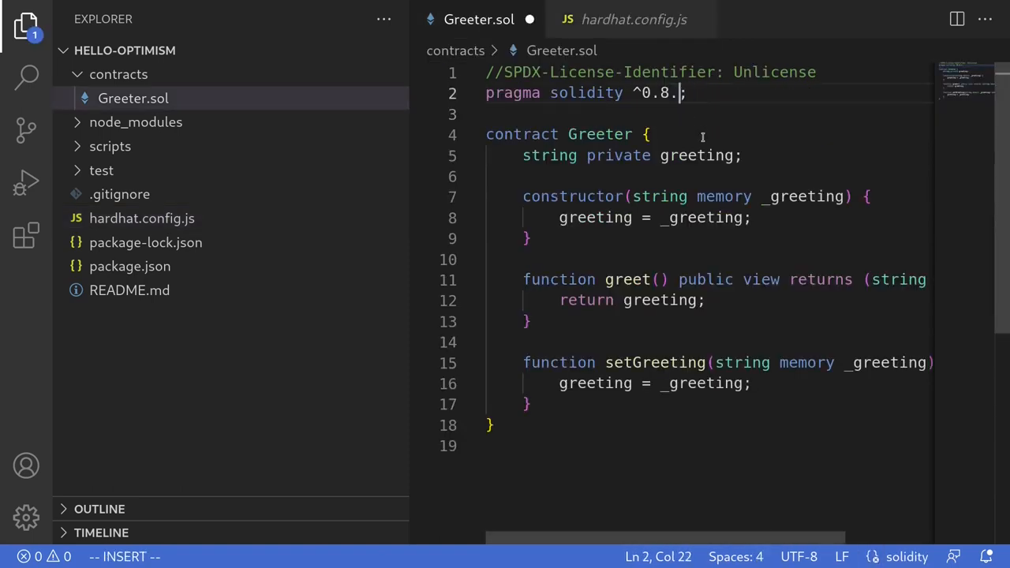
type("4")
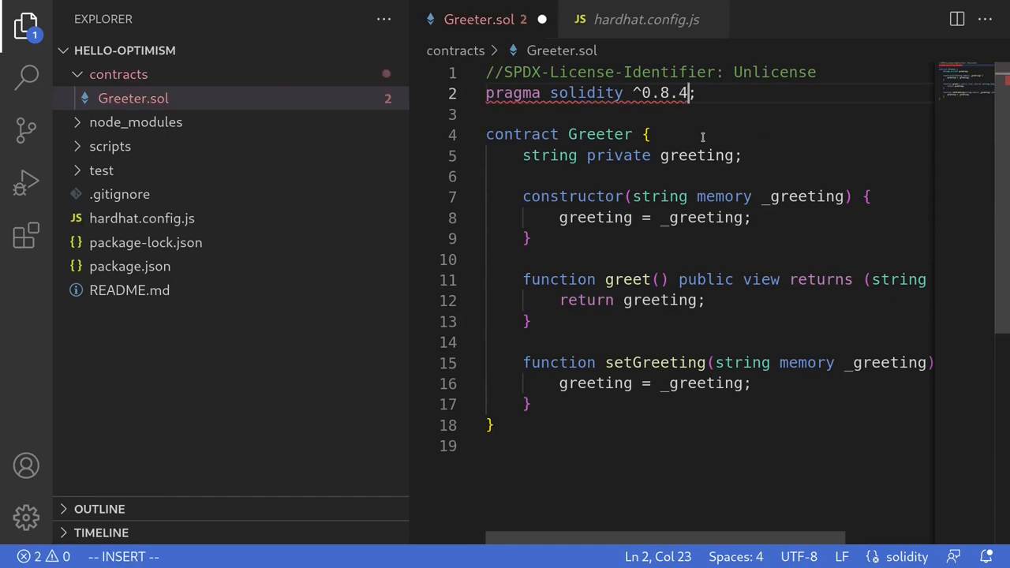
key("BackSpace")
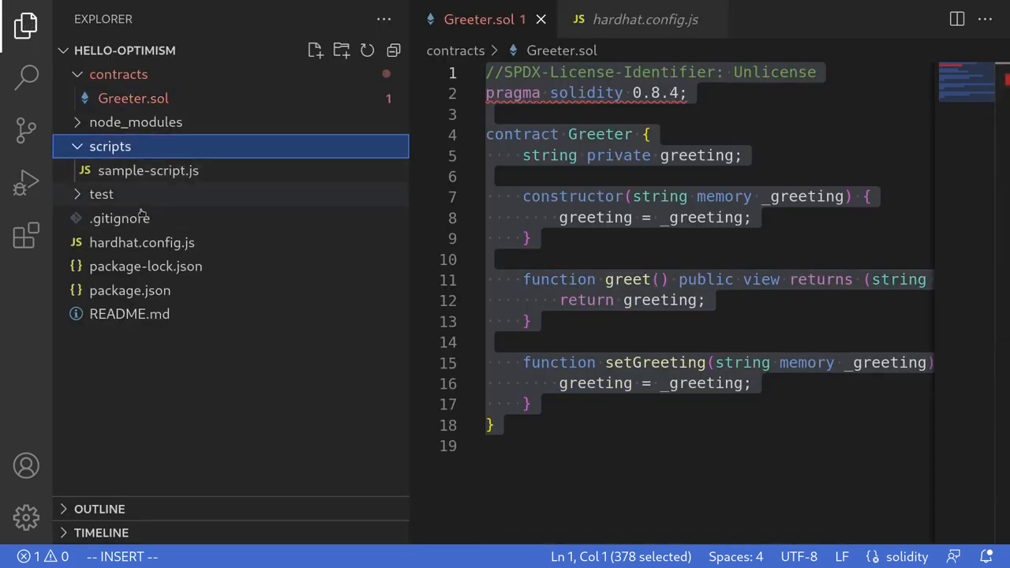
mouse_move(147, 170)
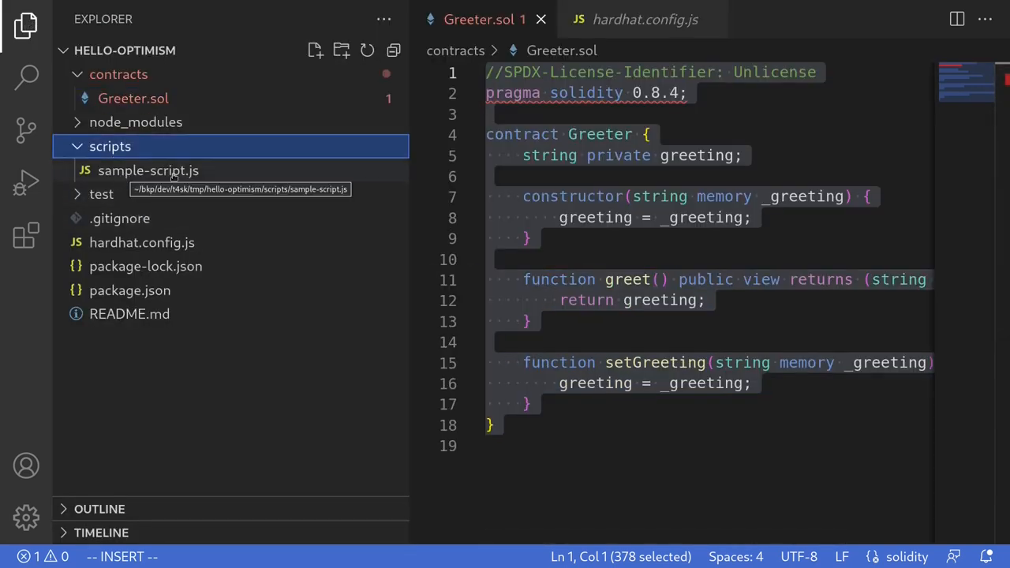
Step: Rename scripts/sample-script.js to deploy.js and open it in the editor
right_click(147, 171)
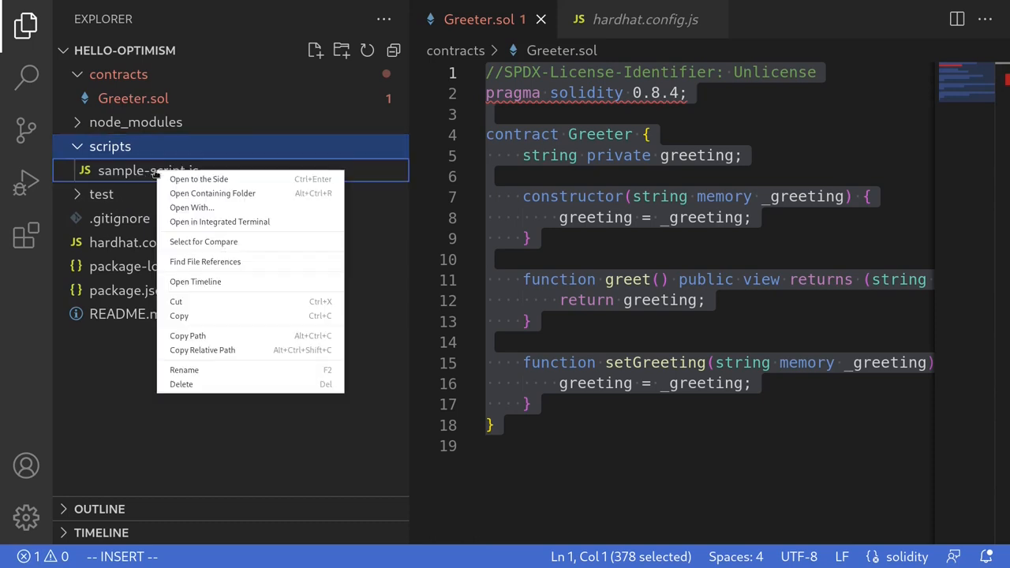
left_click(183, 370)
type("deploy")
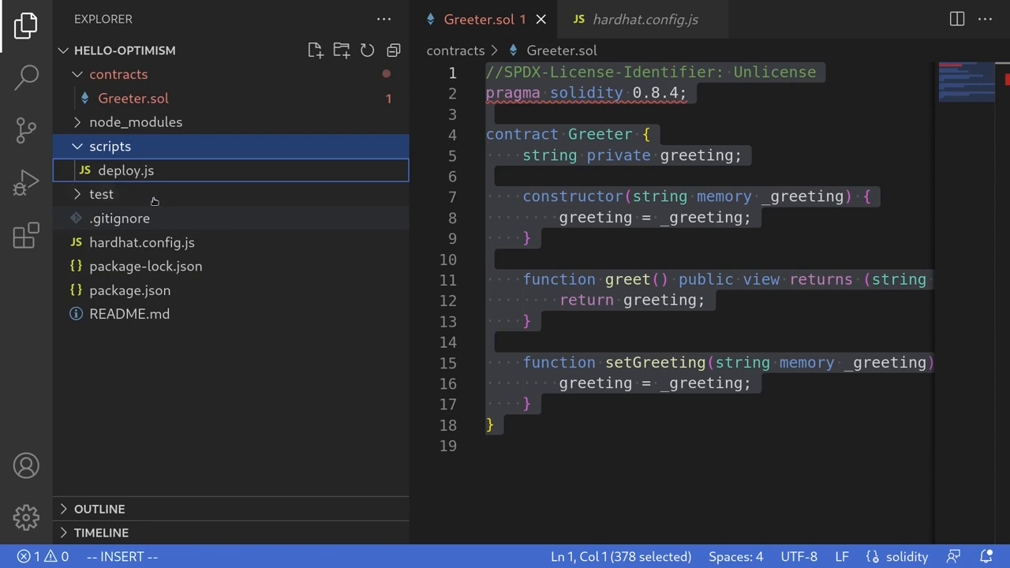
double_click(125, 170)
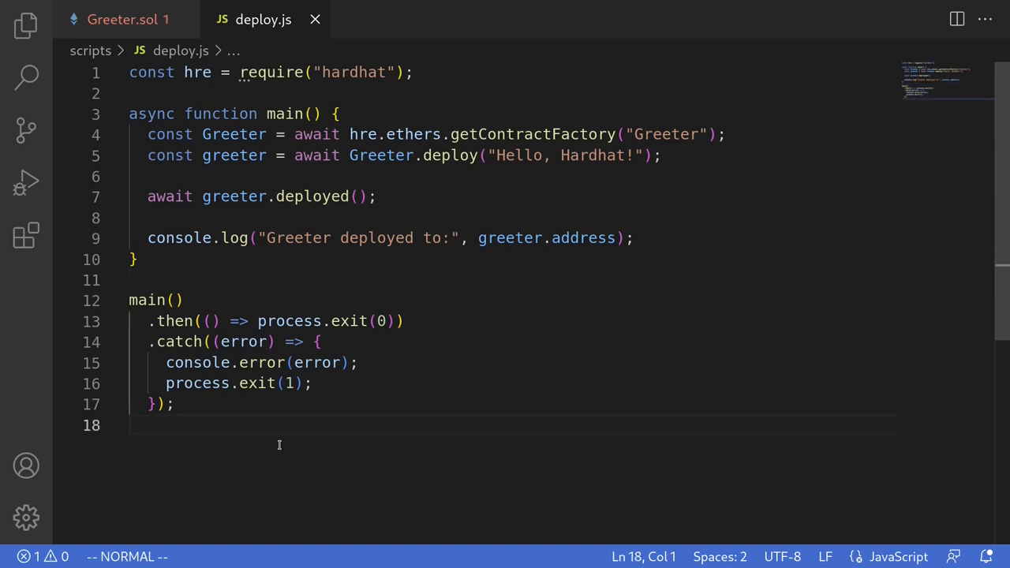
mouse_move(276, 444)
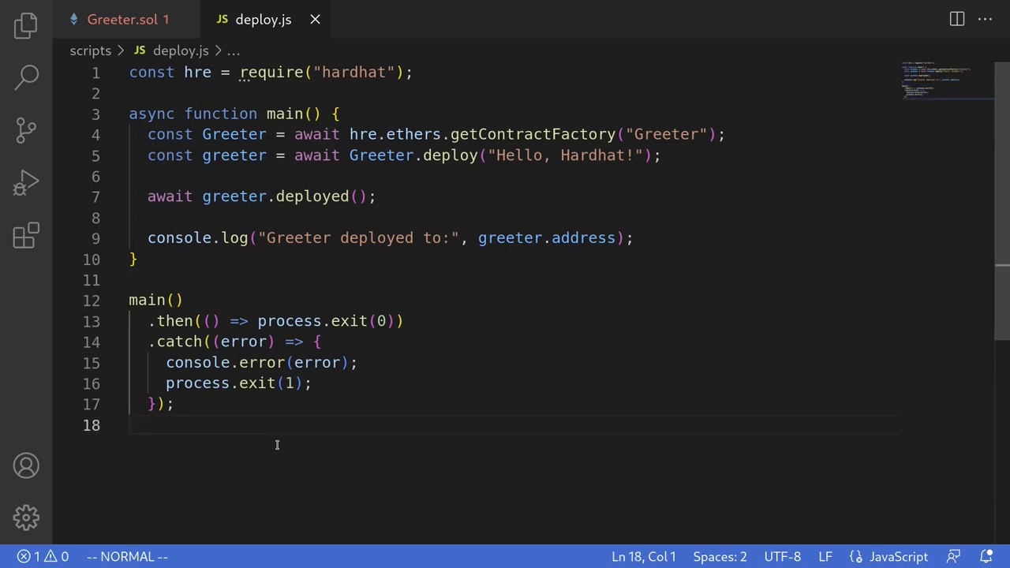
mouse_move(26, 25)
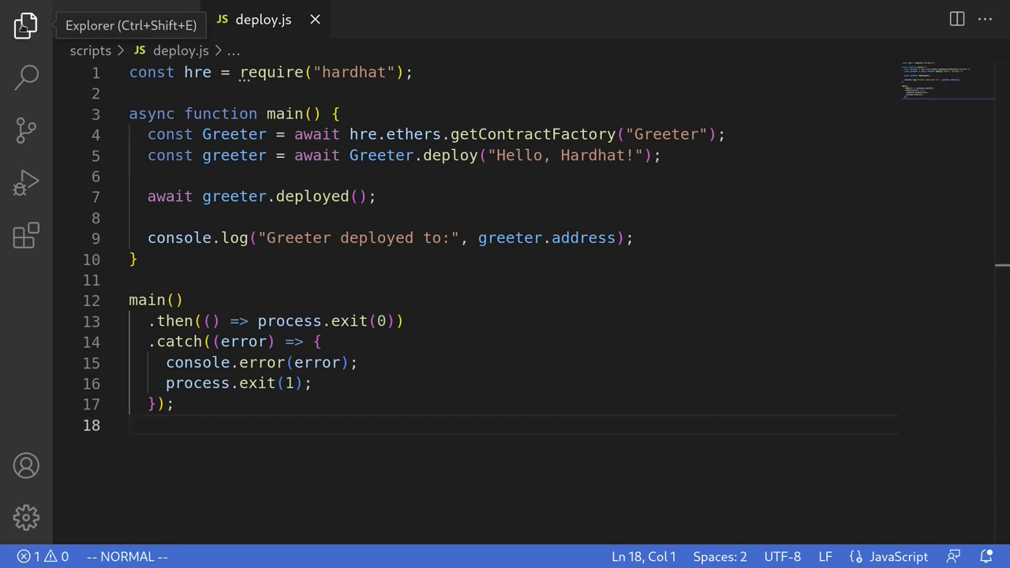
Step: Add a networks block with an "optimism-kovan" entry to module.exports in hardhat.config.js
left_click(26, 26)
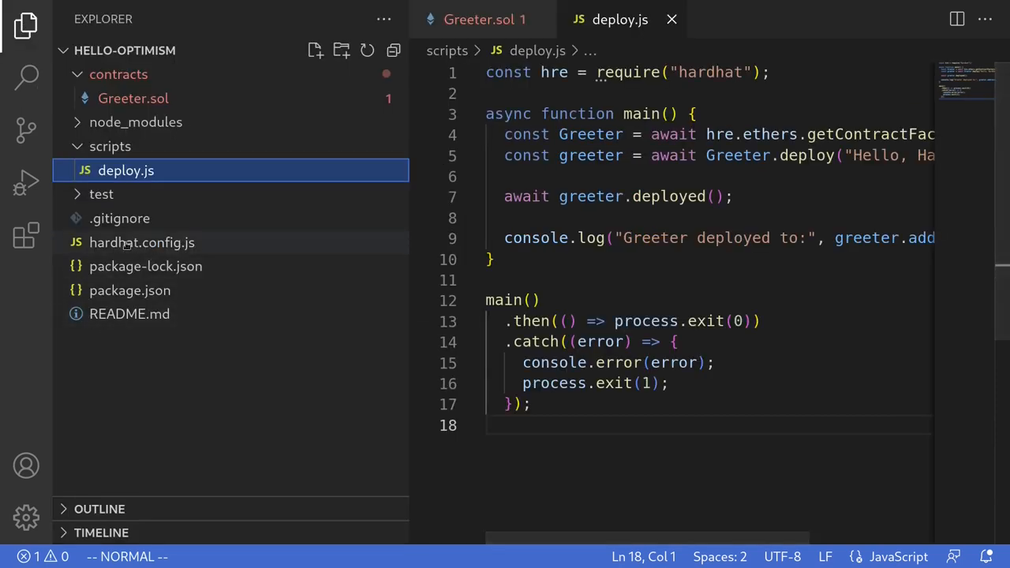
left_click(142, 243)
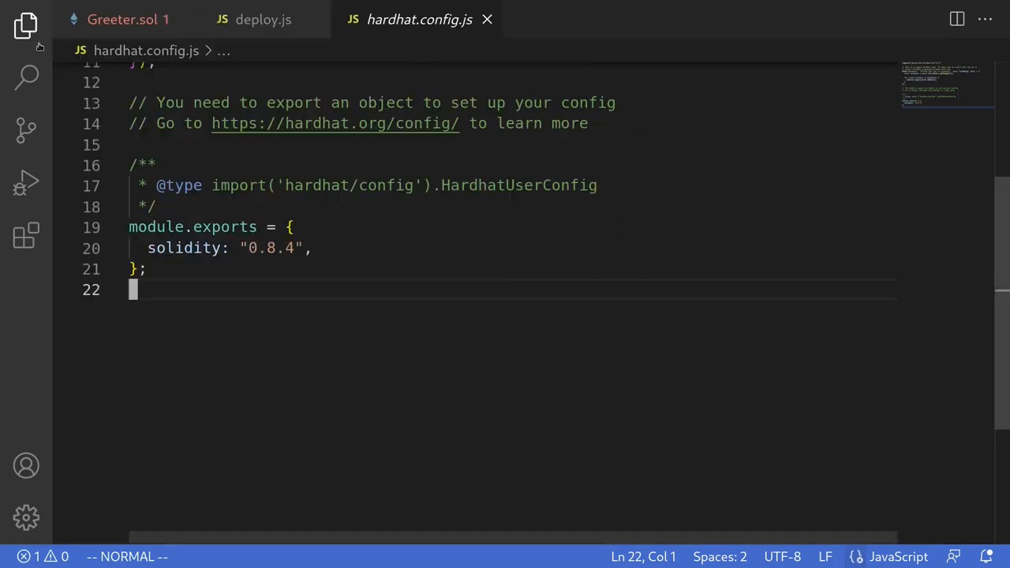
type("net")
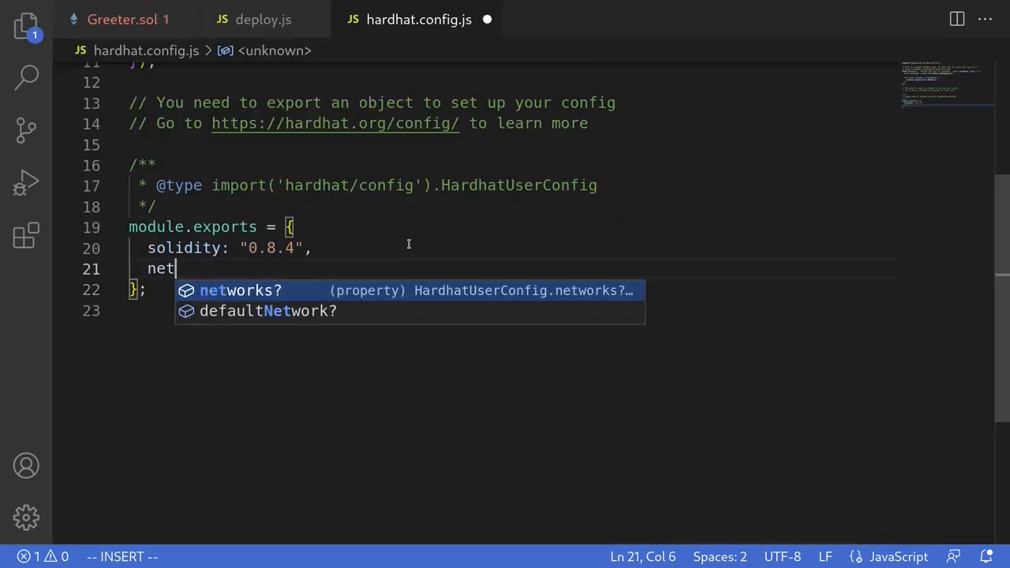
key("Tab")
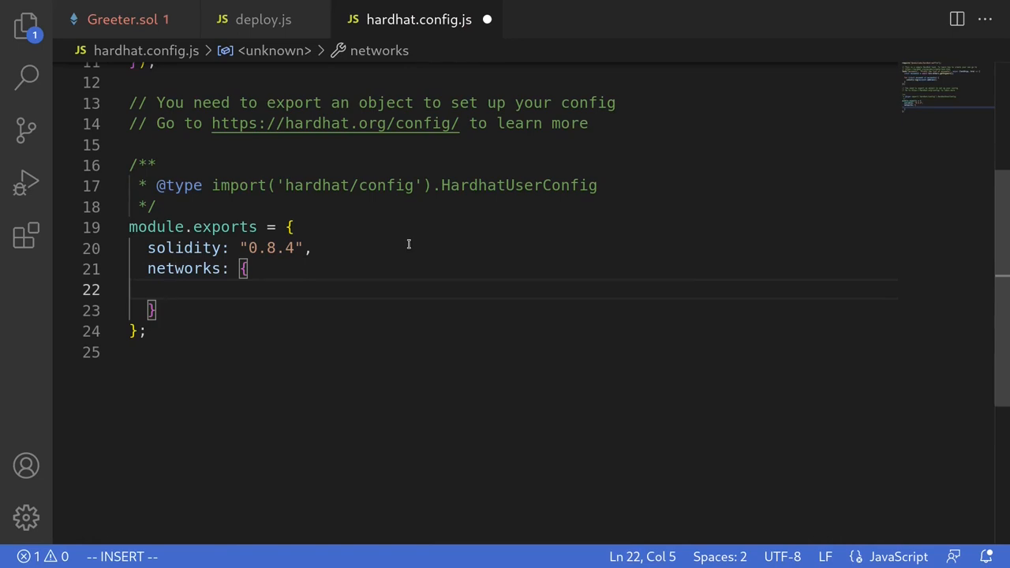
type("\"optimism\"")
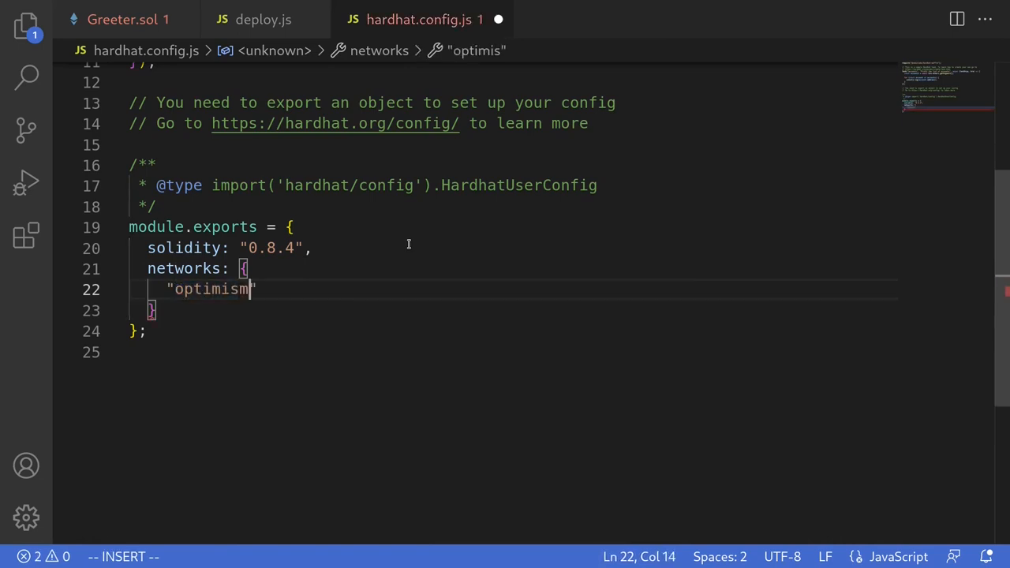
type("-kovan")
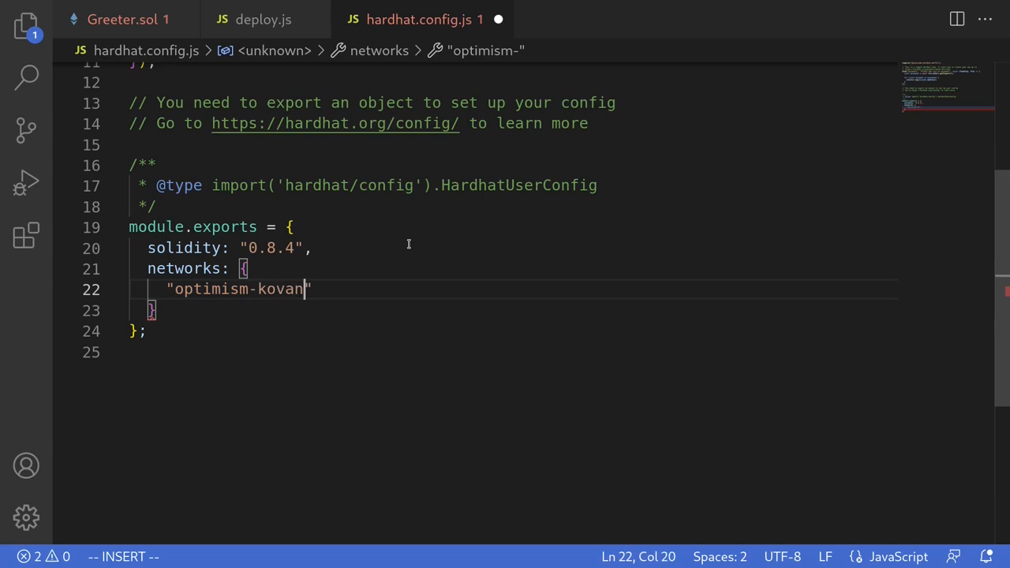
type("\": {")
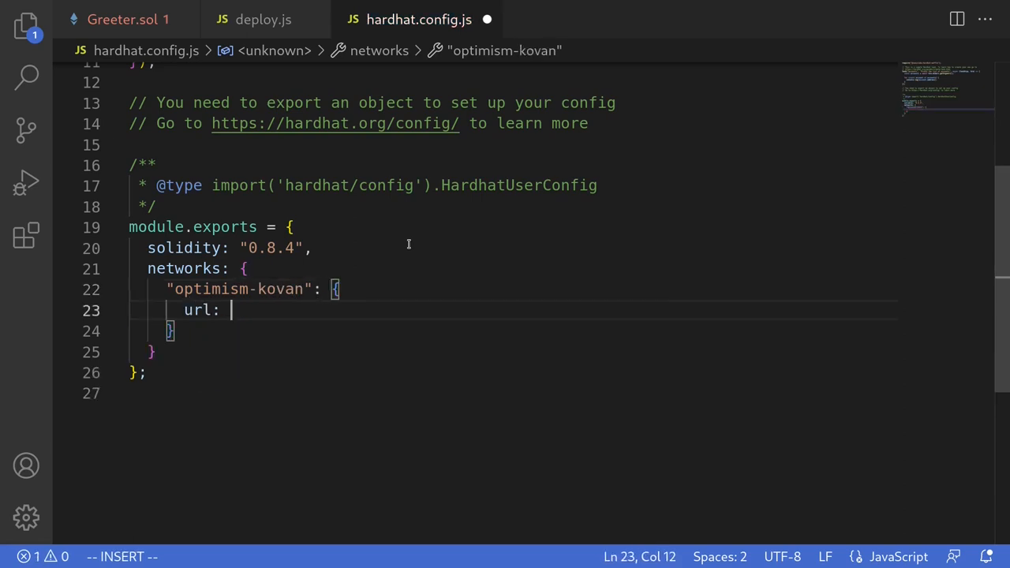
type("\"https\"")
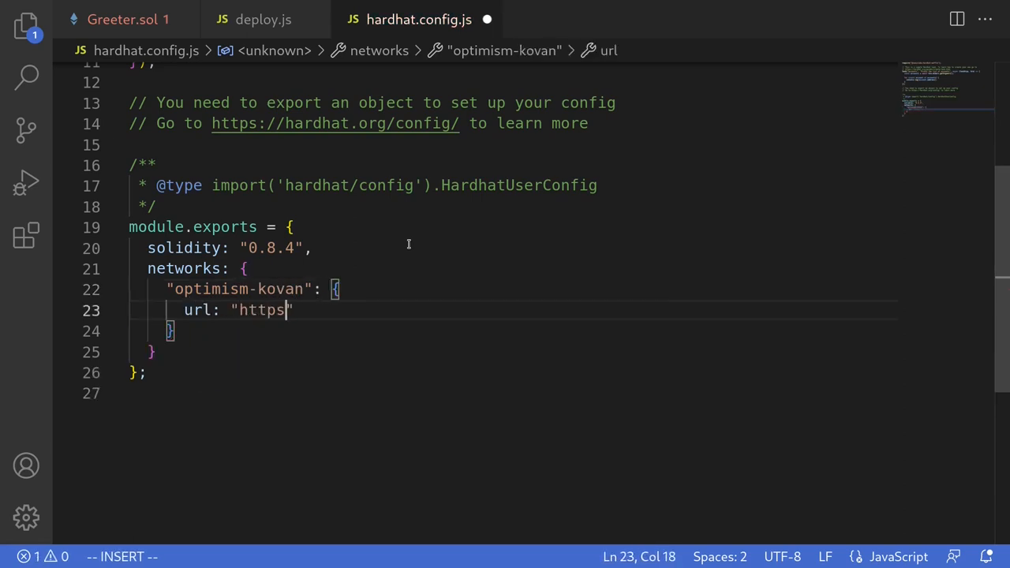
type("://")
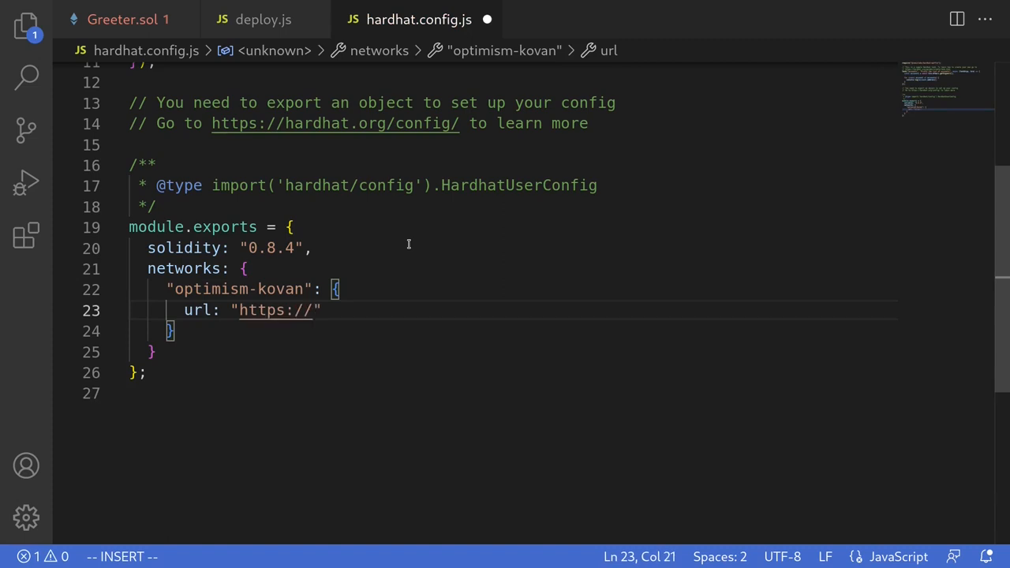
type("kovan.optimism.io")
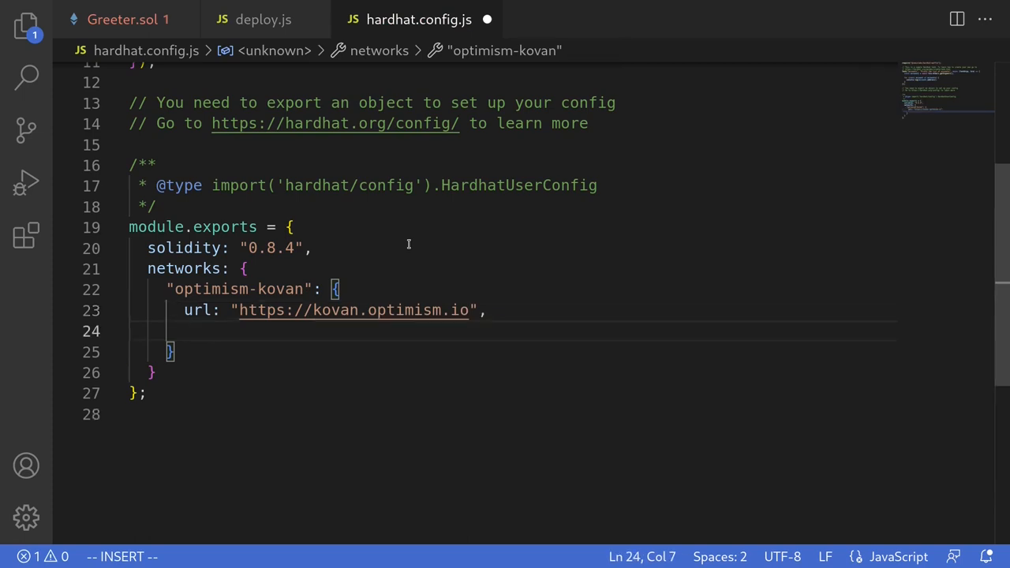
type("accounts:")
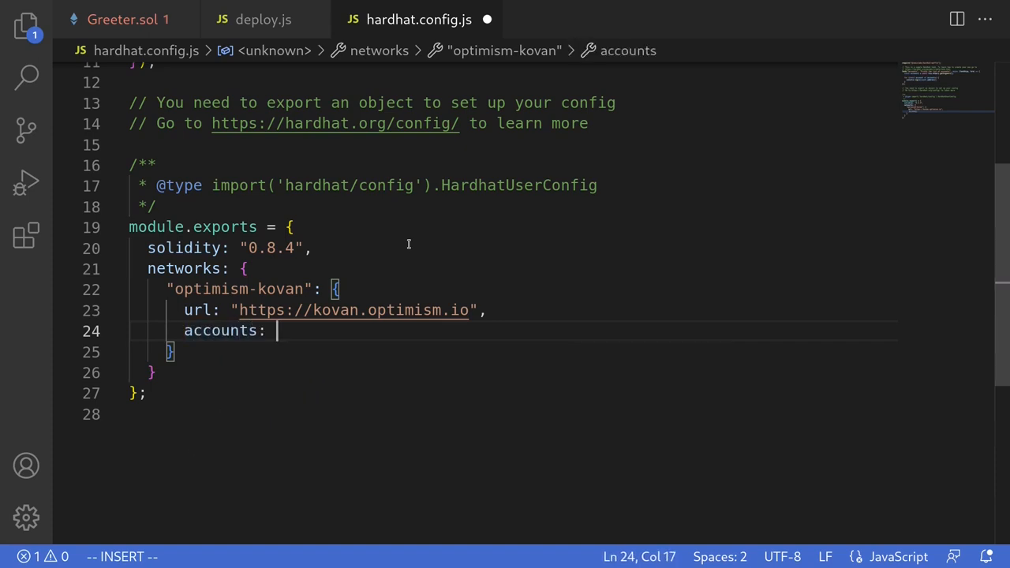
type("[process.env.PRIV")
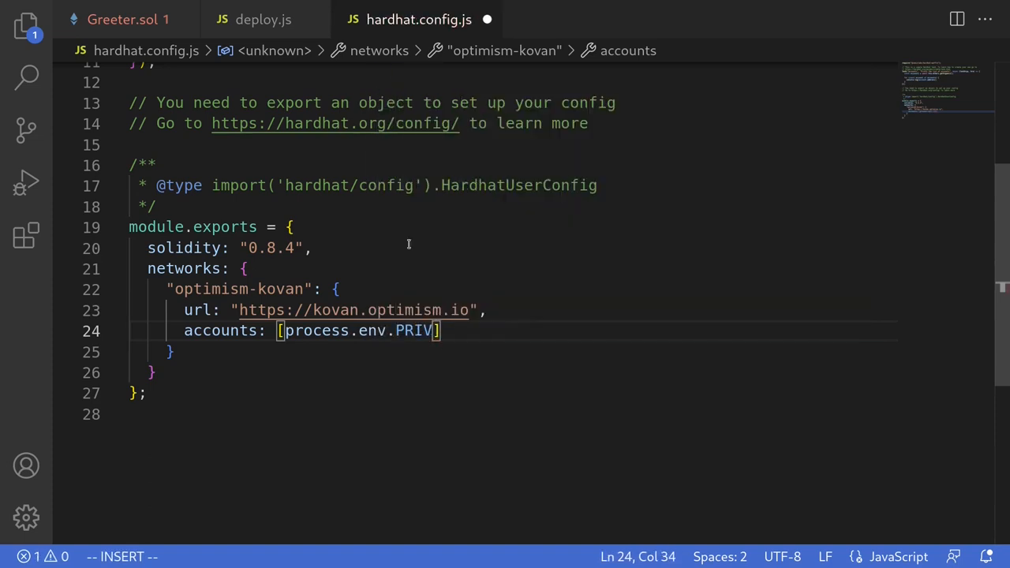
type("KEY")
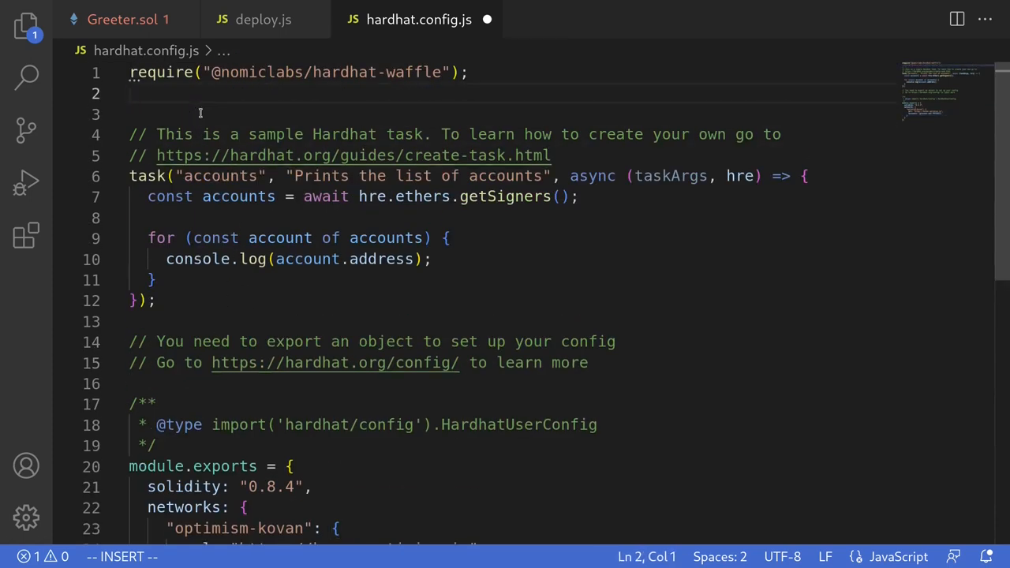
Step: Add the dotenv config line, required("dotenv").config(), near the top of hardhat.config.js
type("require")
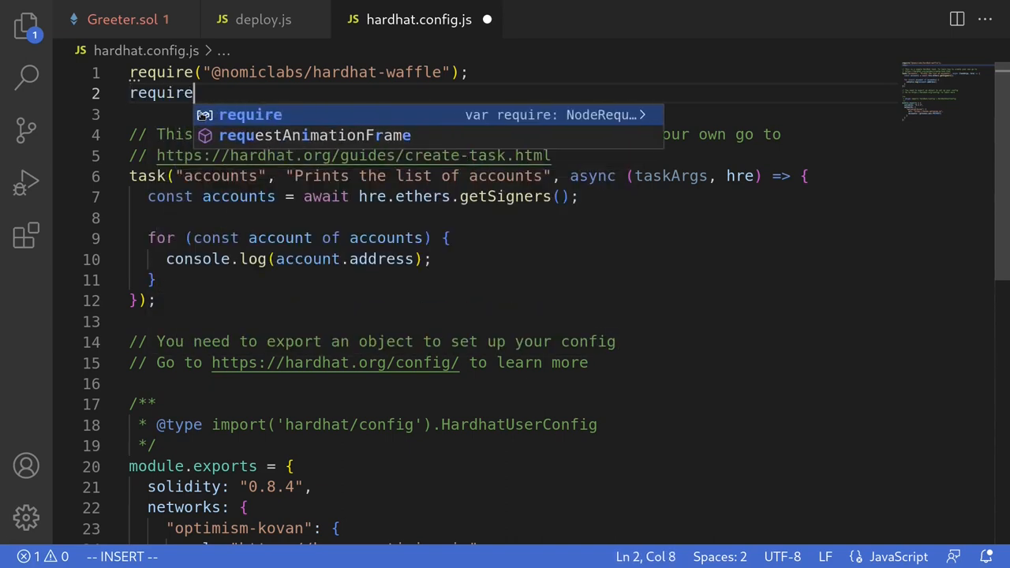
type("d(\"dote\")")
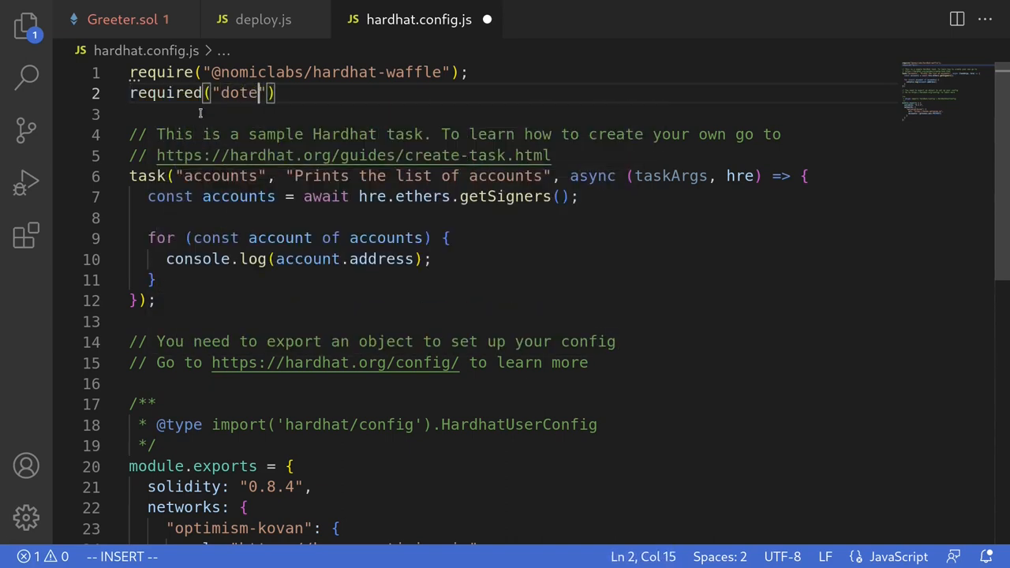
type("nv\").")
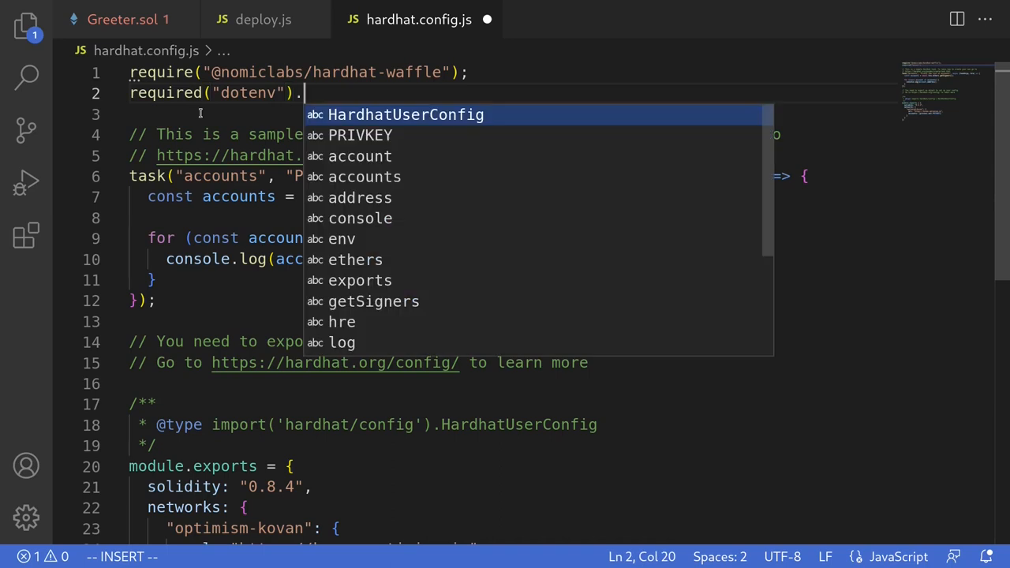
type("config()")
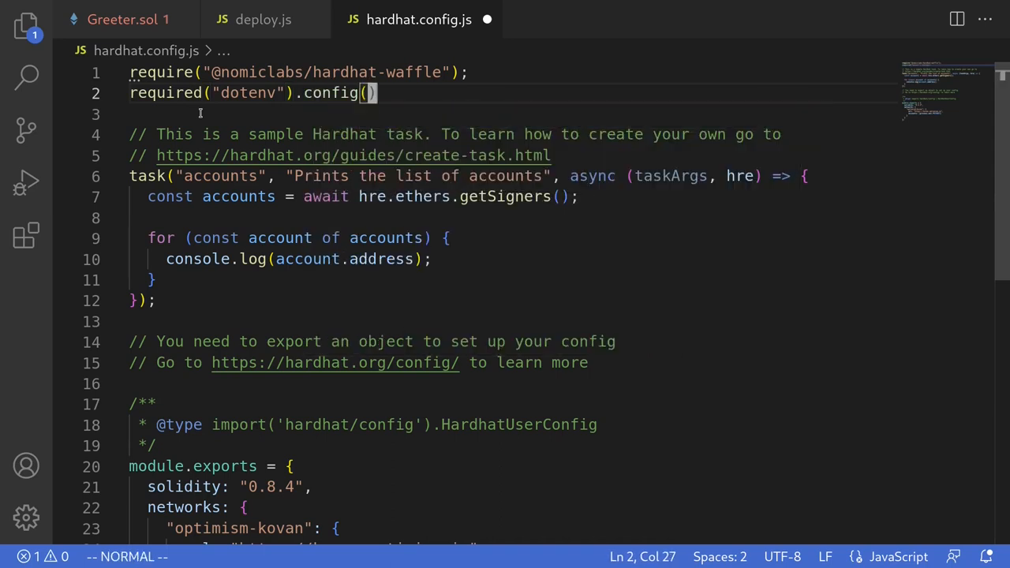
scroll("down", 3)
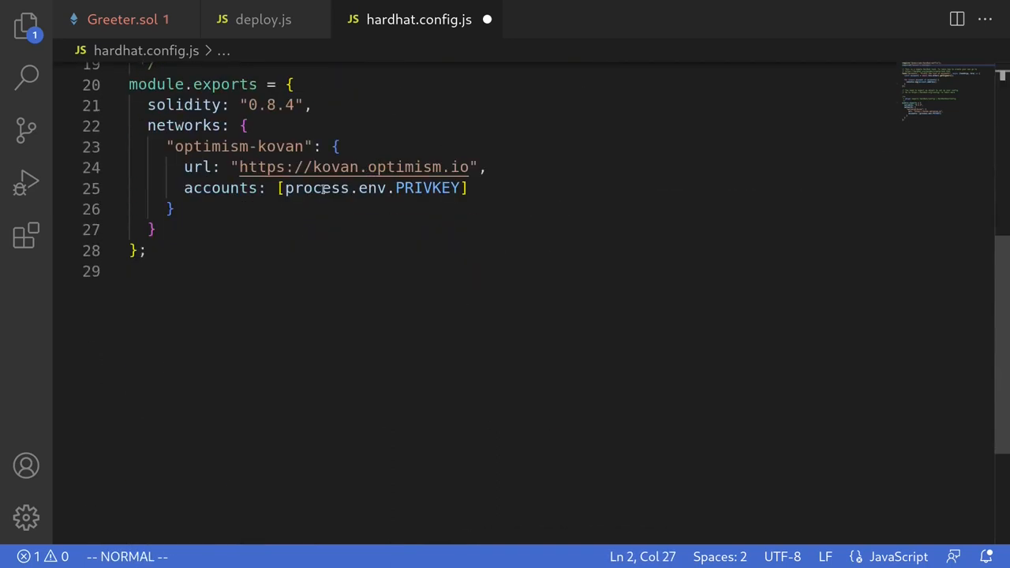
mouse_move(371, 187)
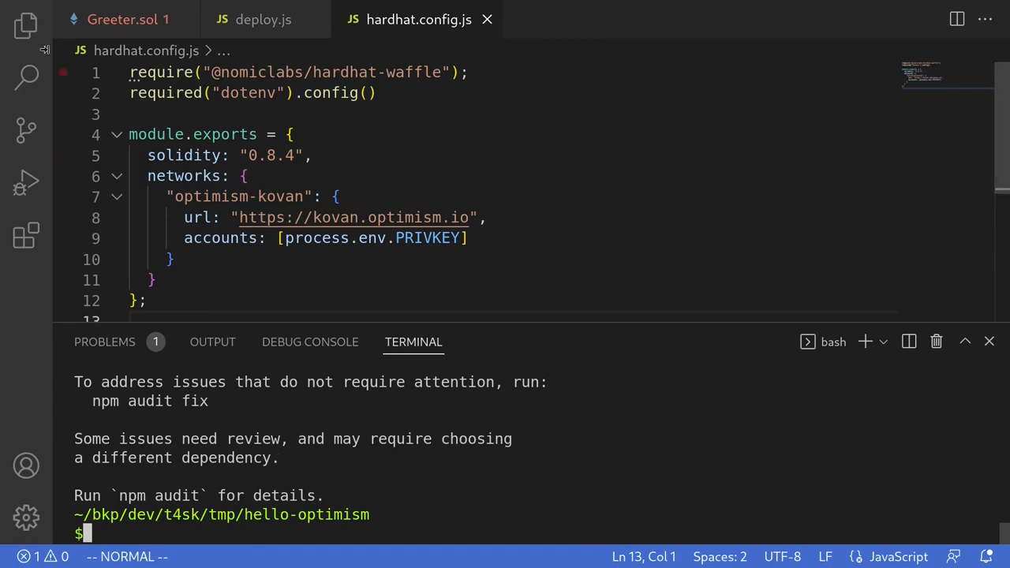
Step: Create a .env file in the project containing PRIVKEY=0x
left_click(25, 25)
type(".")
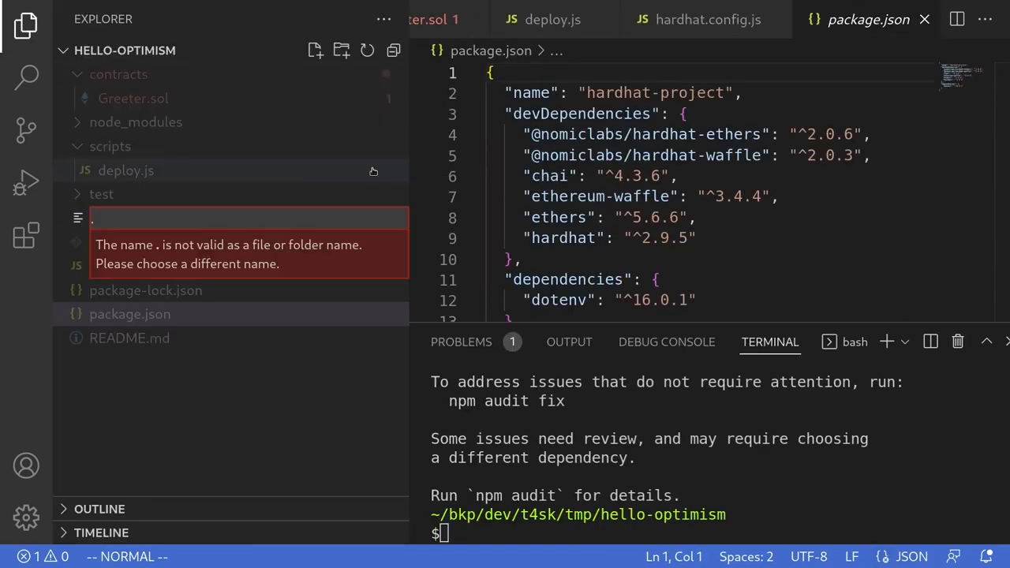
type("env")
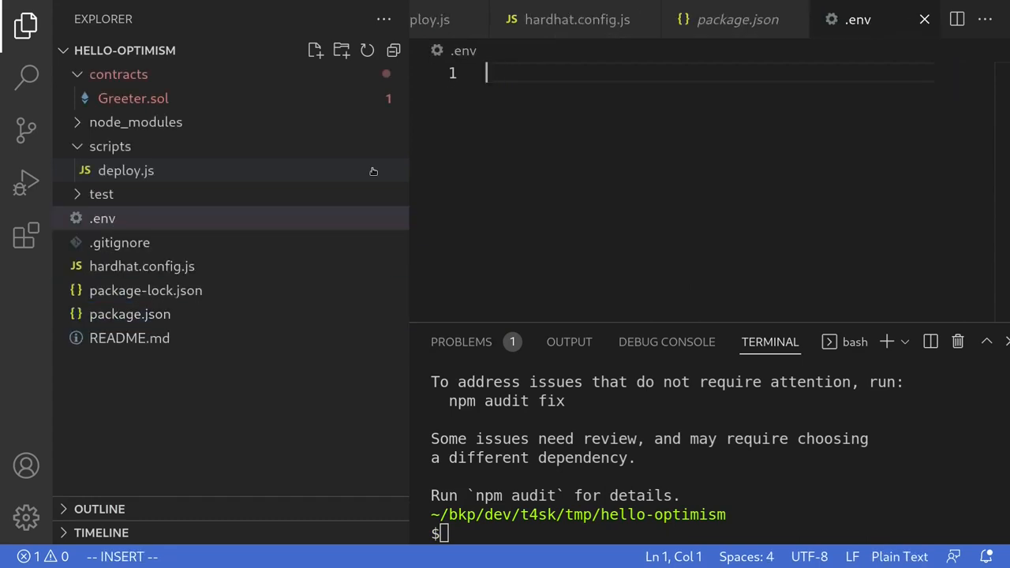
type("PRIVKEY")
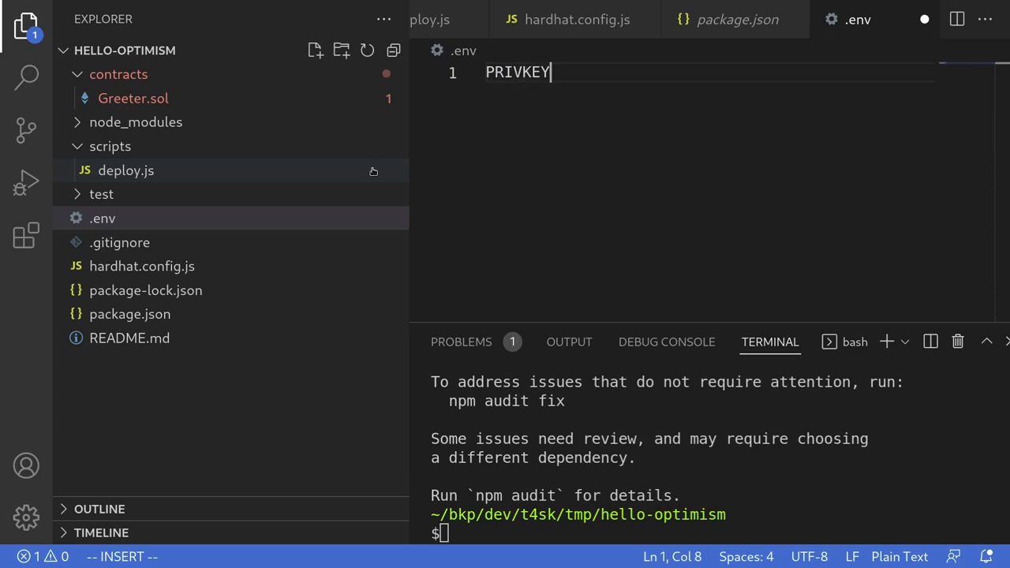
type("=")
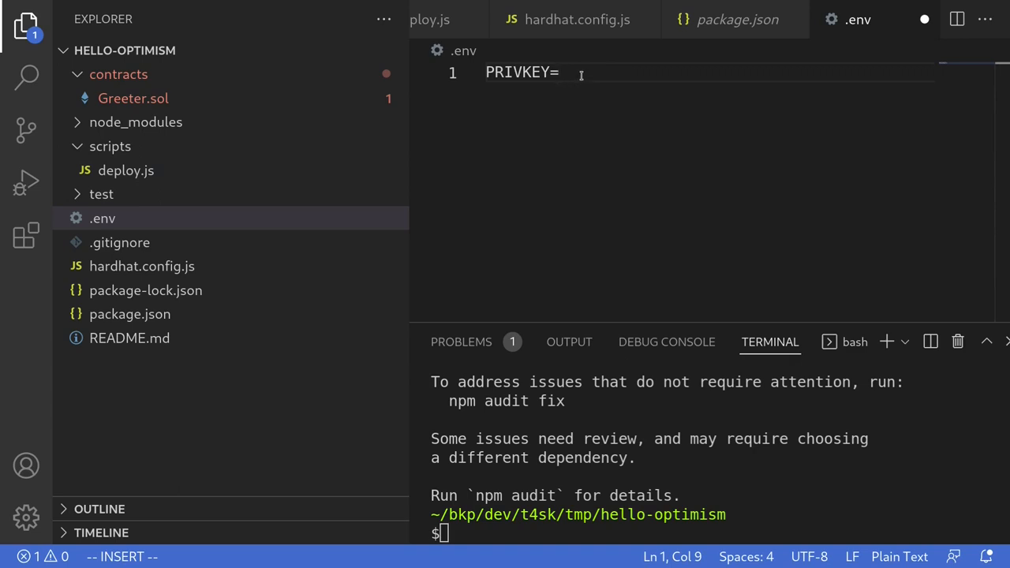
type("0")
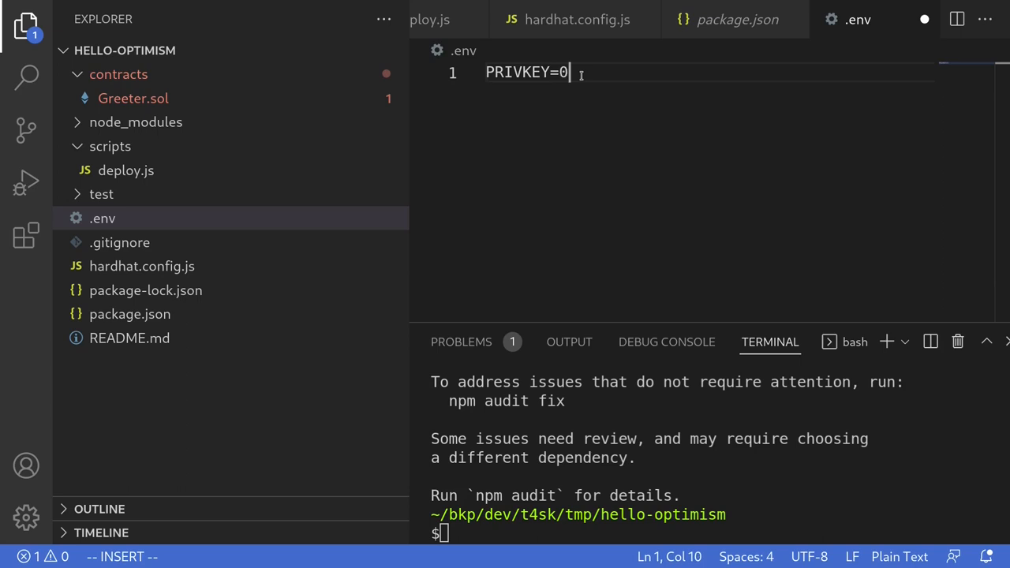
type("x")
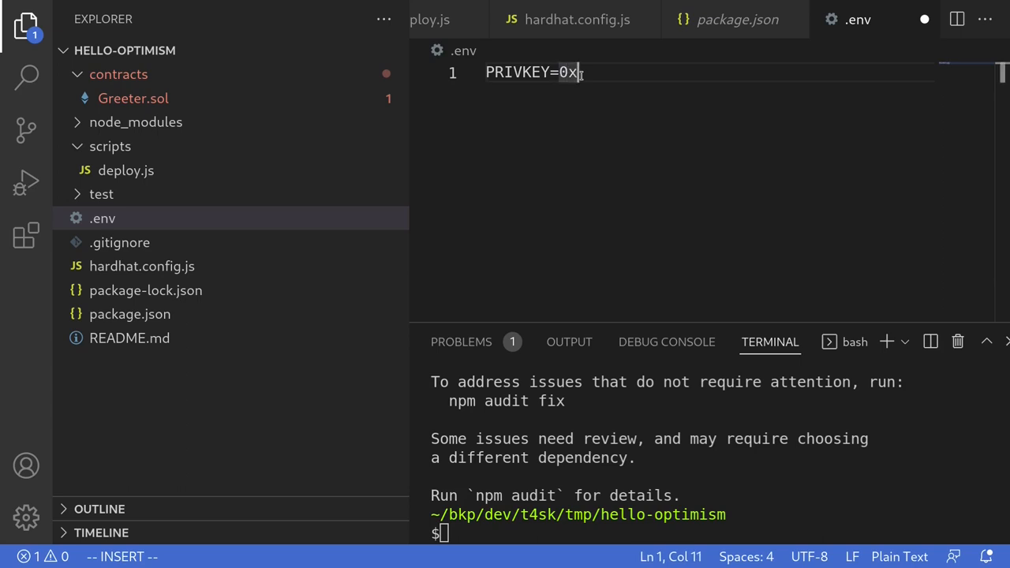
mouse_move(639, 125)
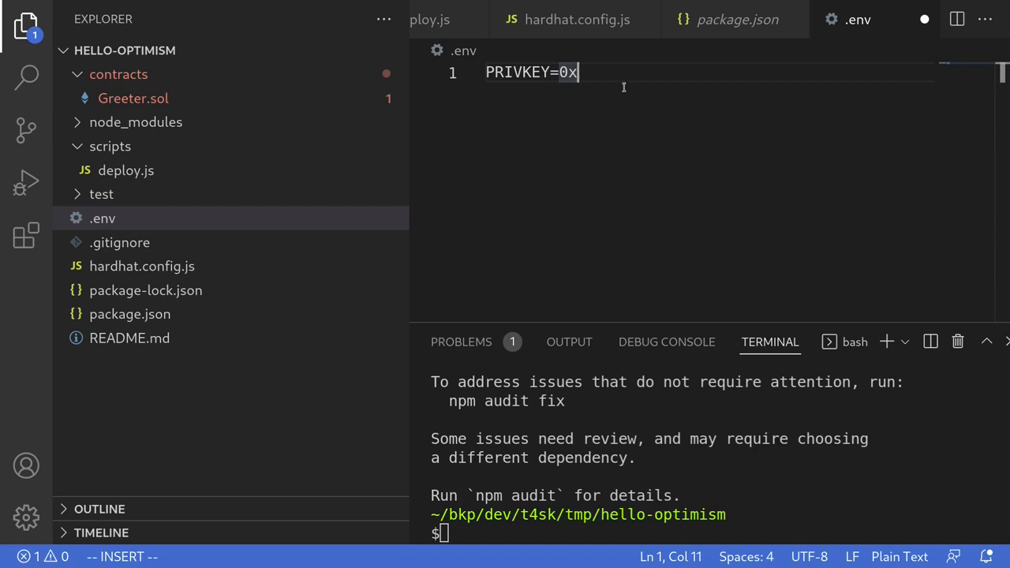
left_click(142, 266)
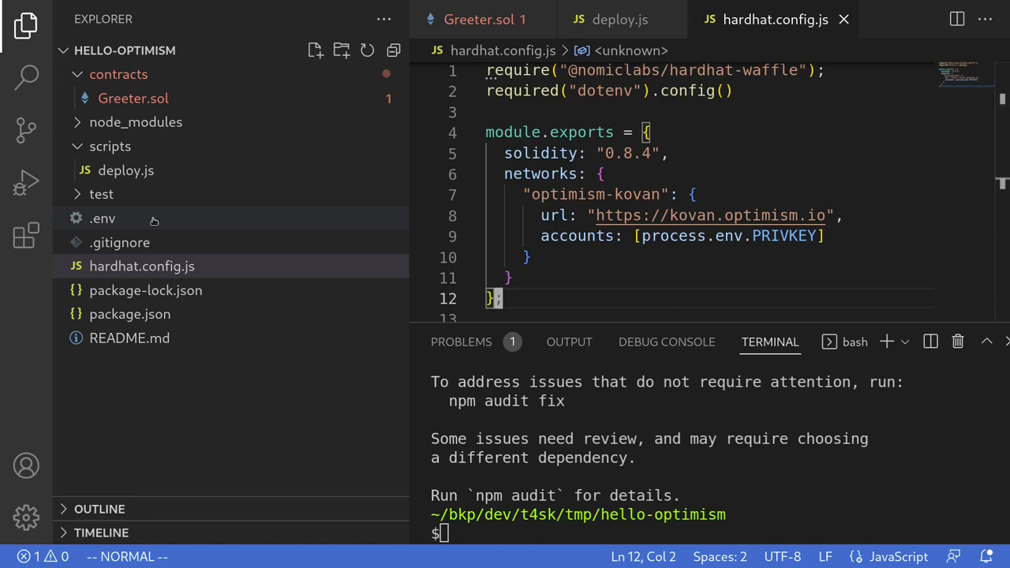
mouse_move(473, 19)
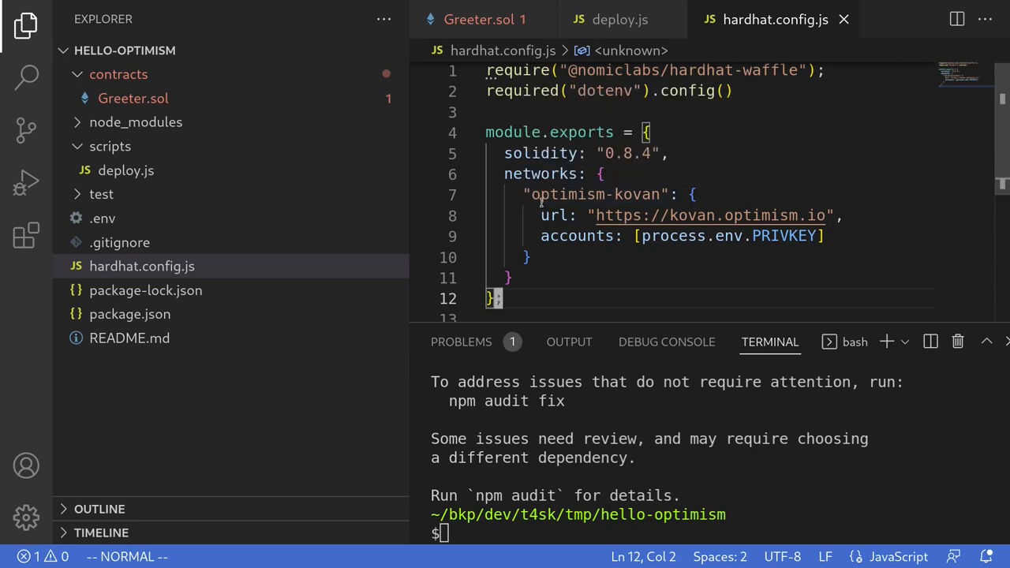
mouse_move(597, 194)
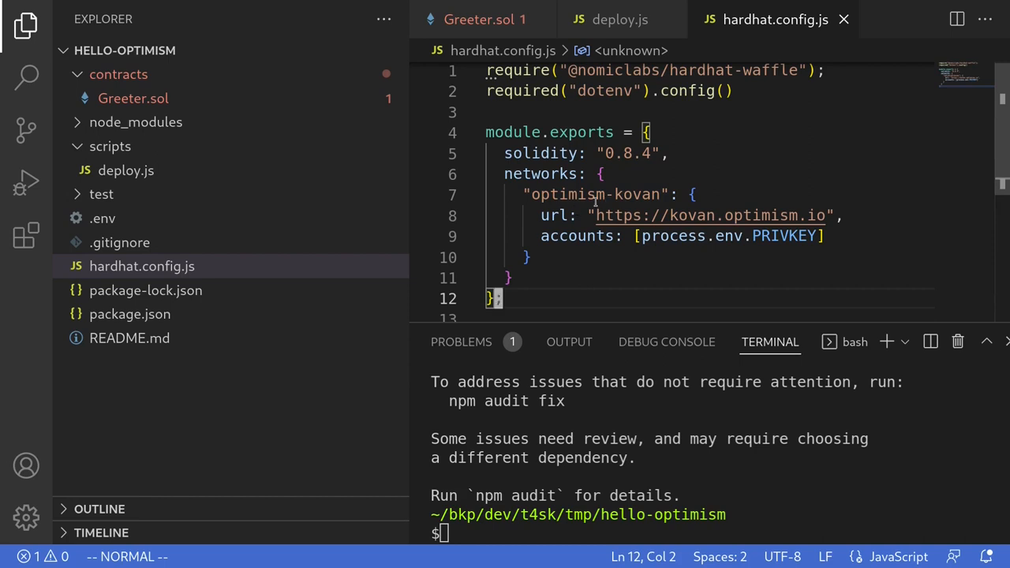
mouse_move(592, 209)
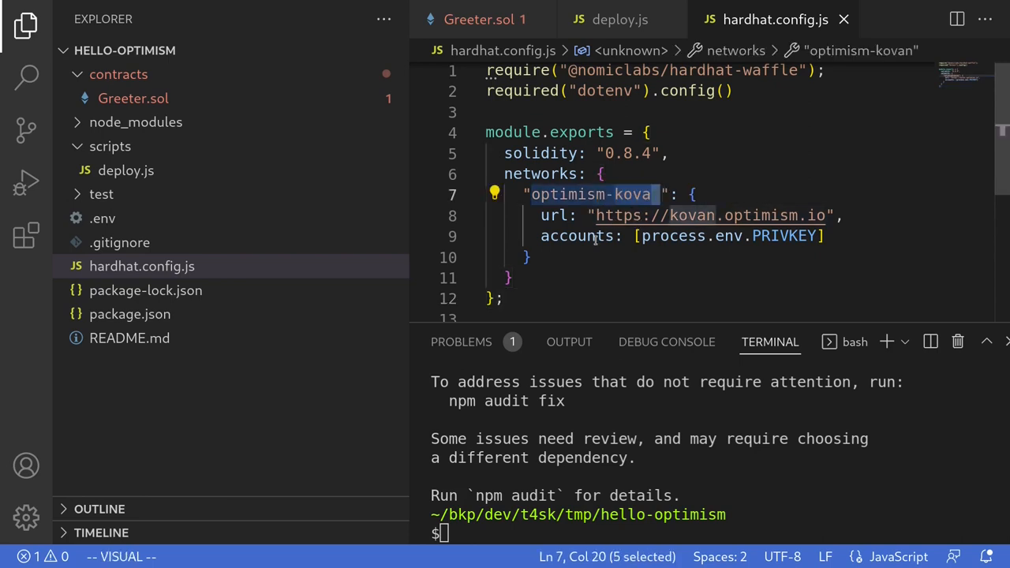
key("Escape")
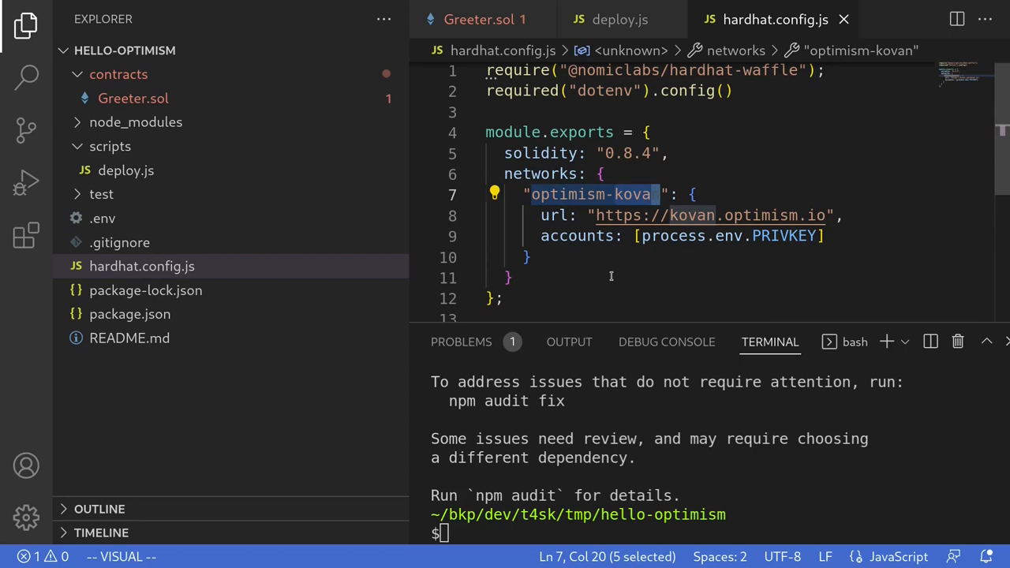
mouse_move(564, 210)
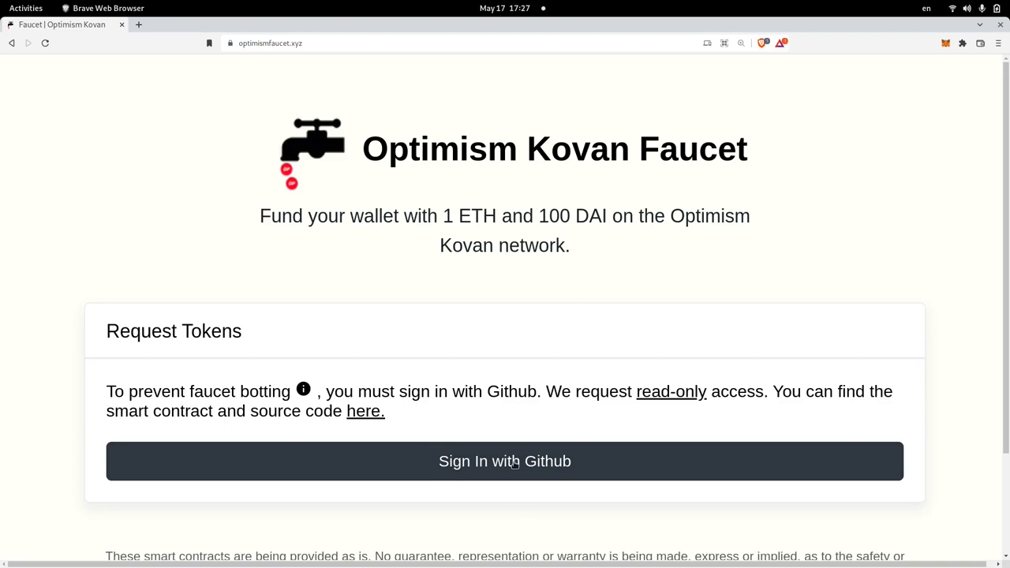
Step: Sign in to the Optimism Kovan Faucet with GitHub and open the MetaMask wallet
left_click(504, 461)
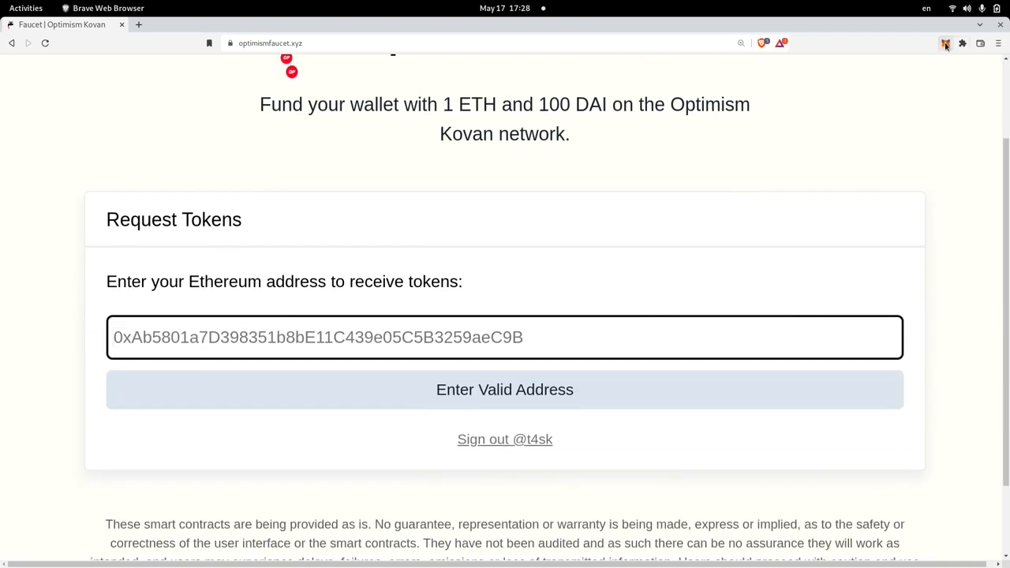
left_click(945, 43)
type("cl")
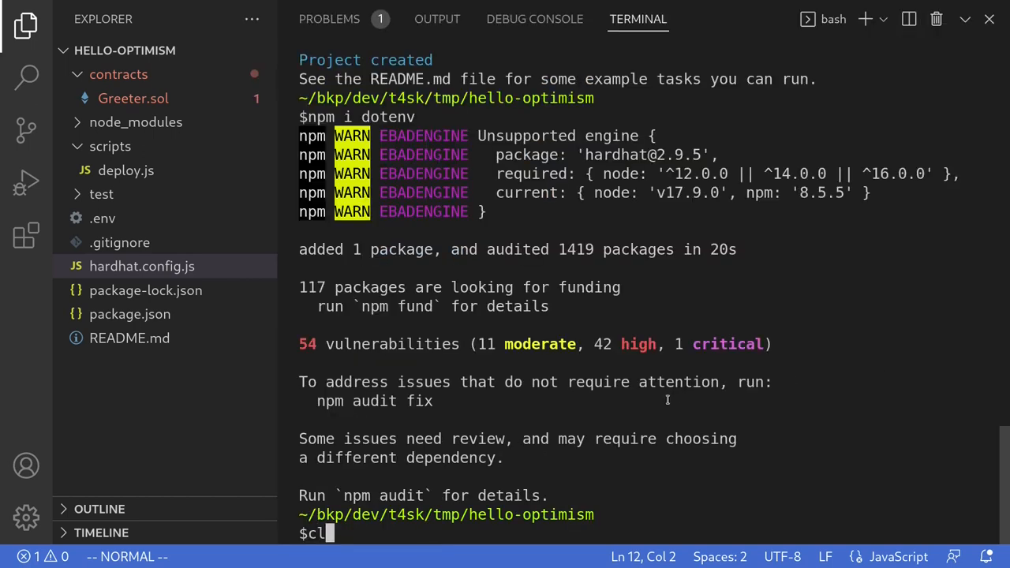
Step: Deploy Greeter with npx hardhat run scripts/deploy.js --network optimism-kovan
key("Enter")
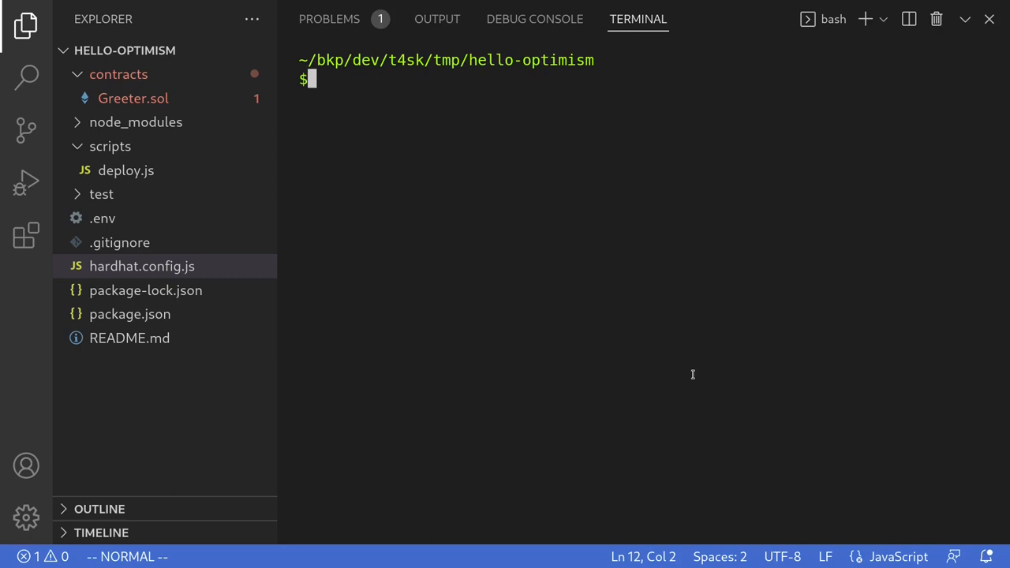
type("np")
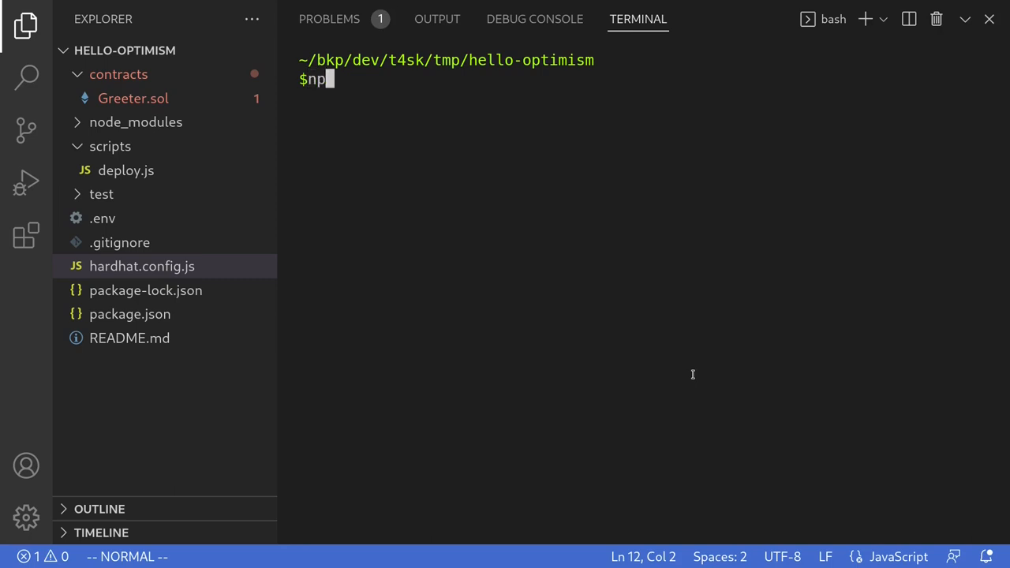
type("x hardhat run sc")
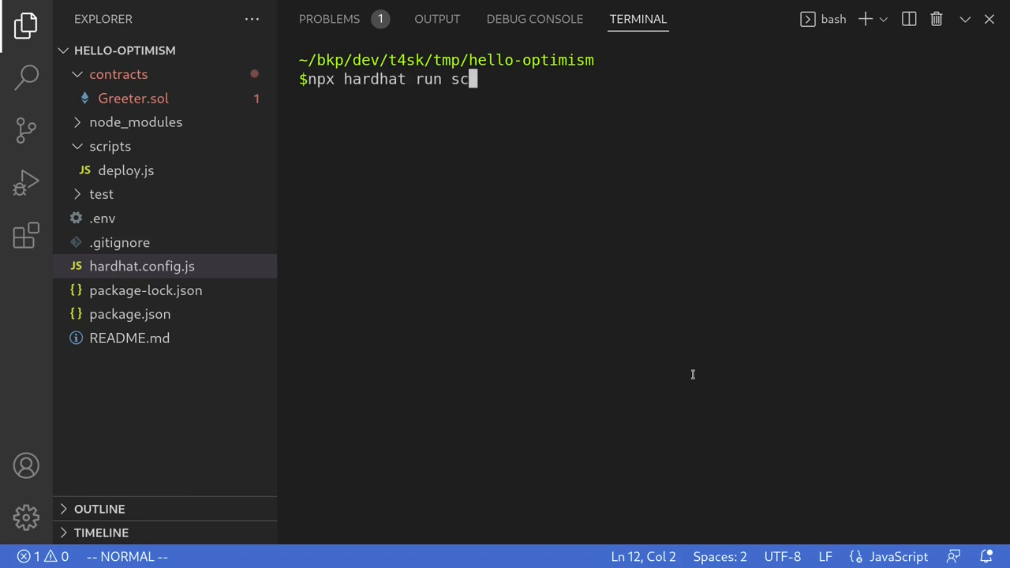
type("ripts/deploy.js --network optimism-")
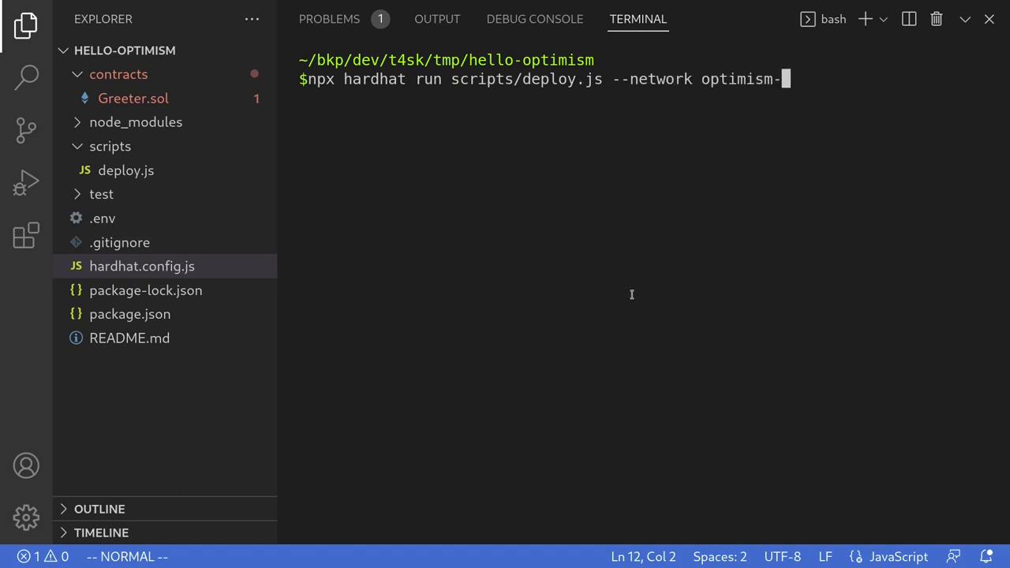
type("kovan")
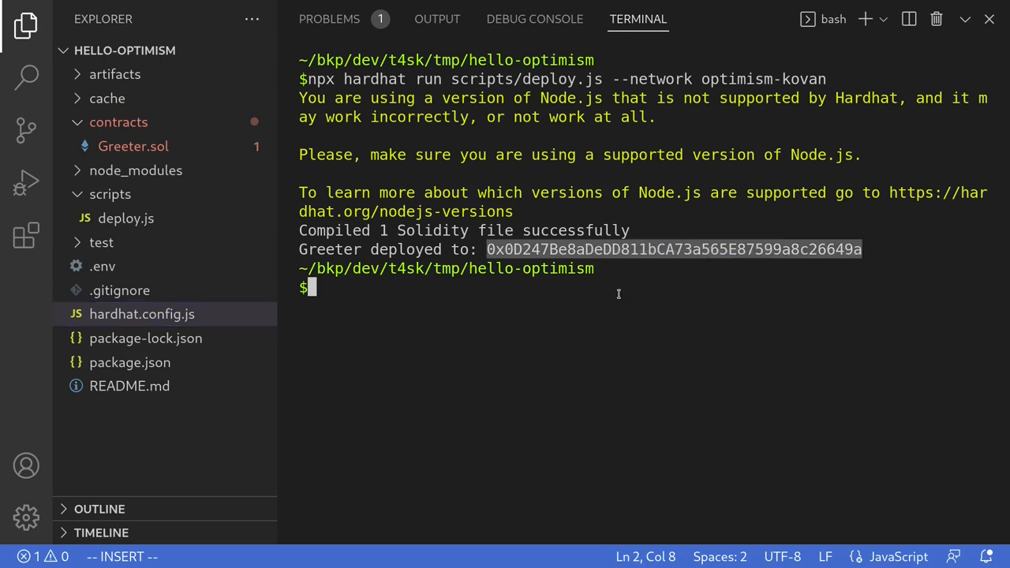
mouse_move(608, 320)
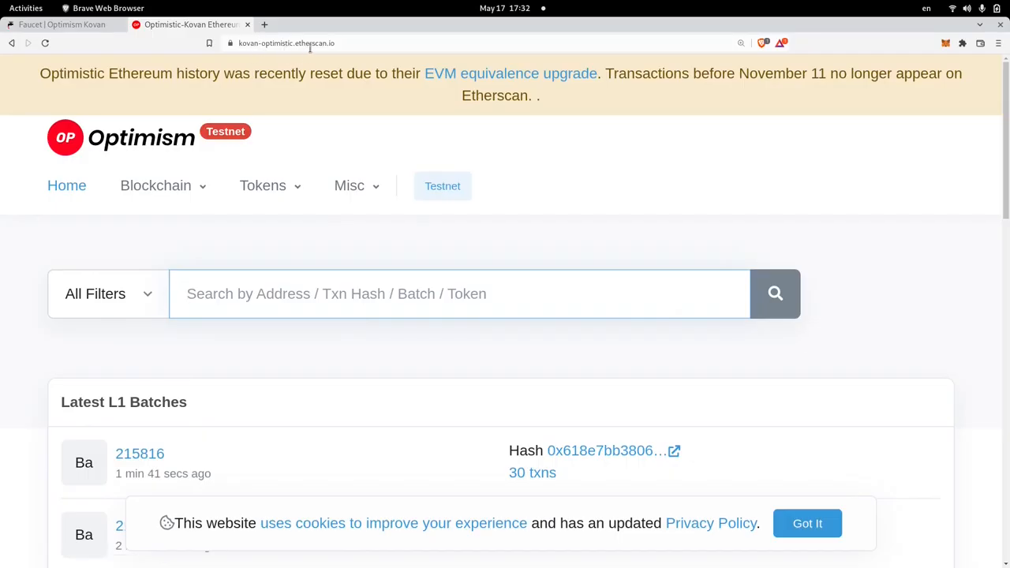
Step: Search Optimism Kovan Etherscan for the deployed Greeter address and view its contract page
left_click(460, 293)
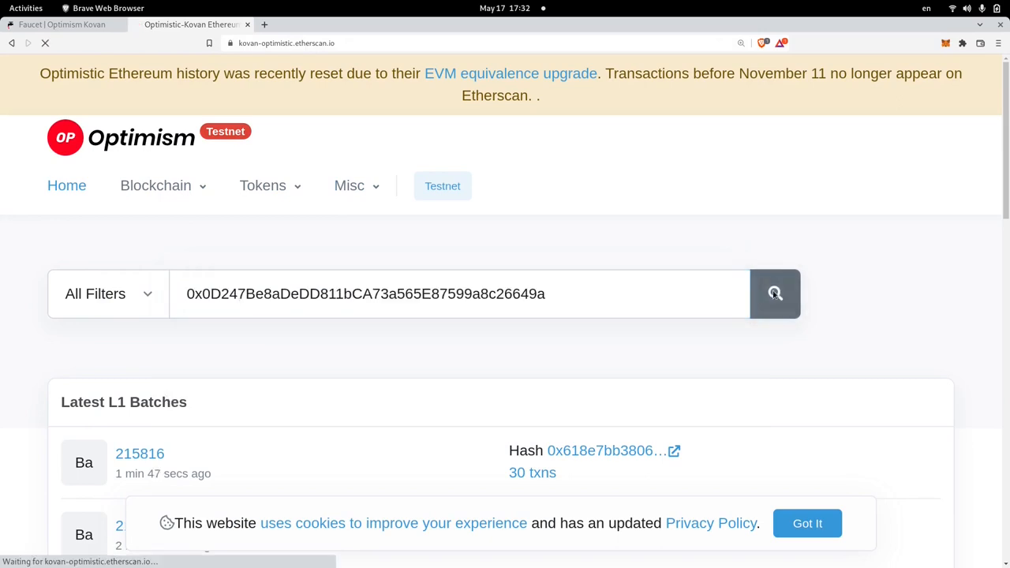
left_click(774, 293)
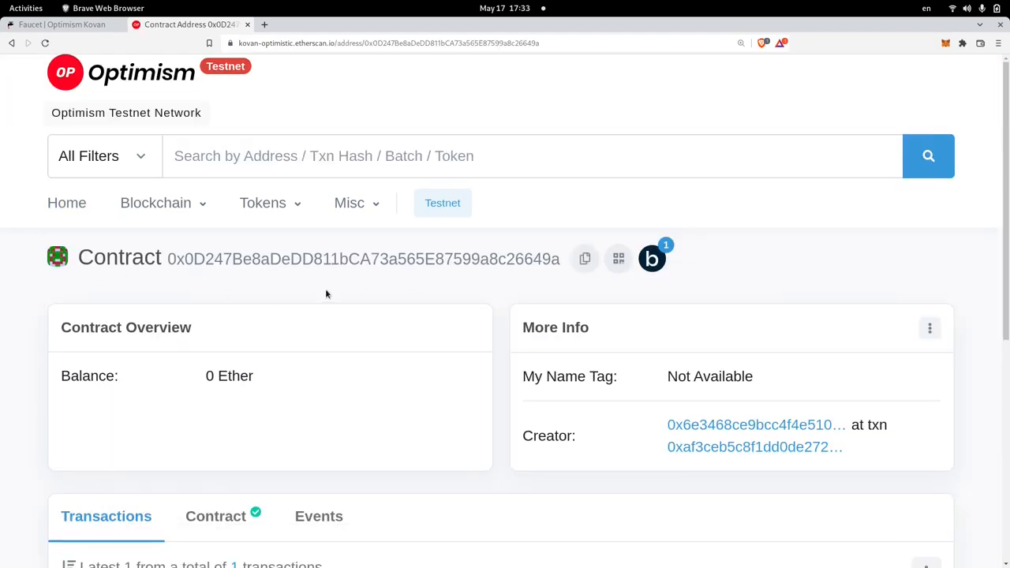
scroll("down", 3)
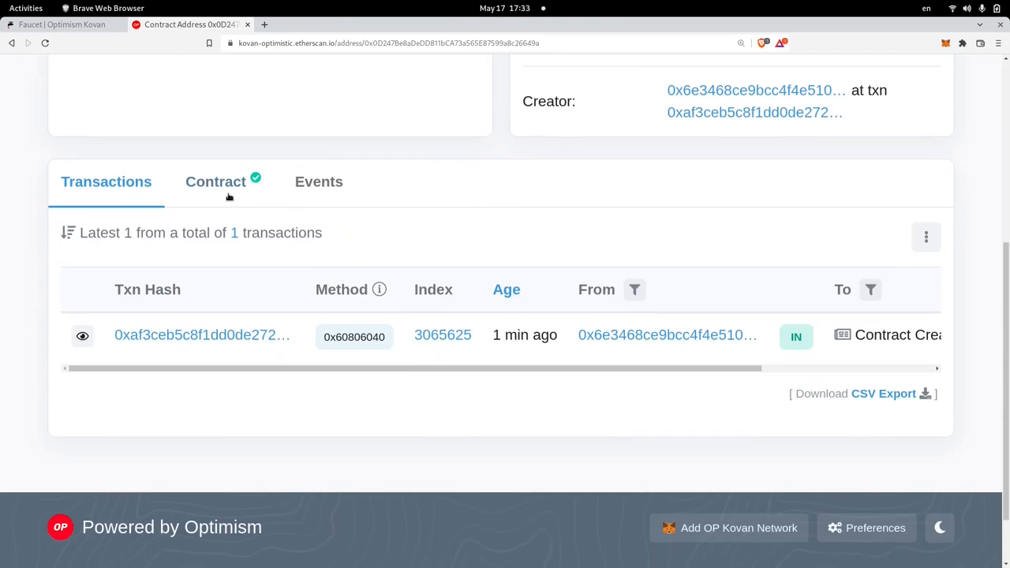
Step: Show the Greeter contract's Write Contract functions, including setGreeting
left_click(215, 181)
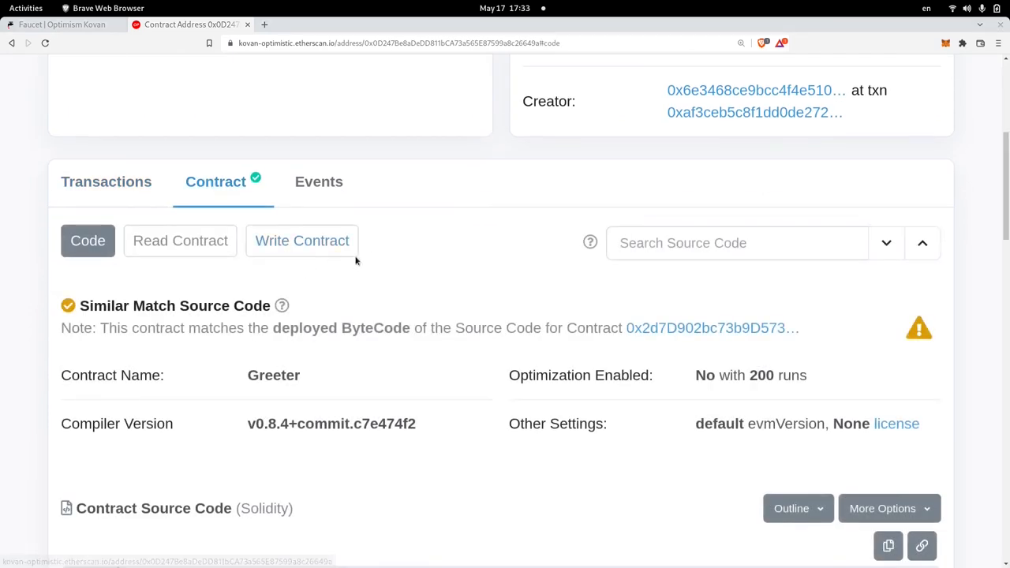
left_click(301, 240)
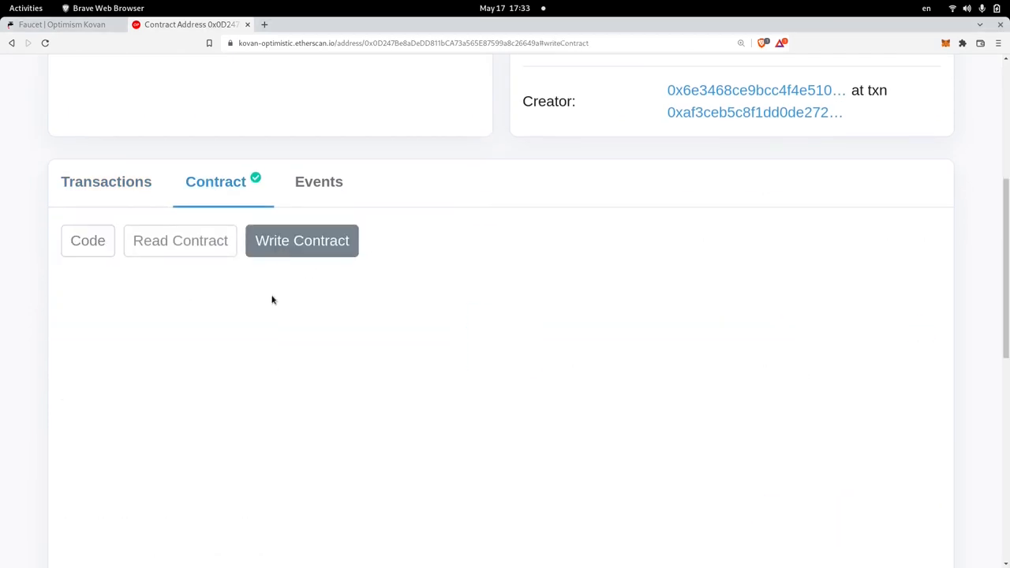
left_click(301, 241)
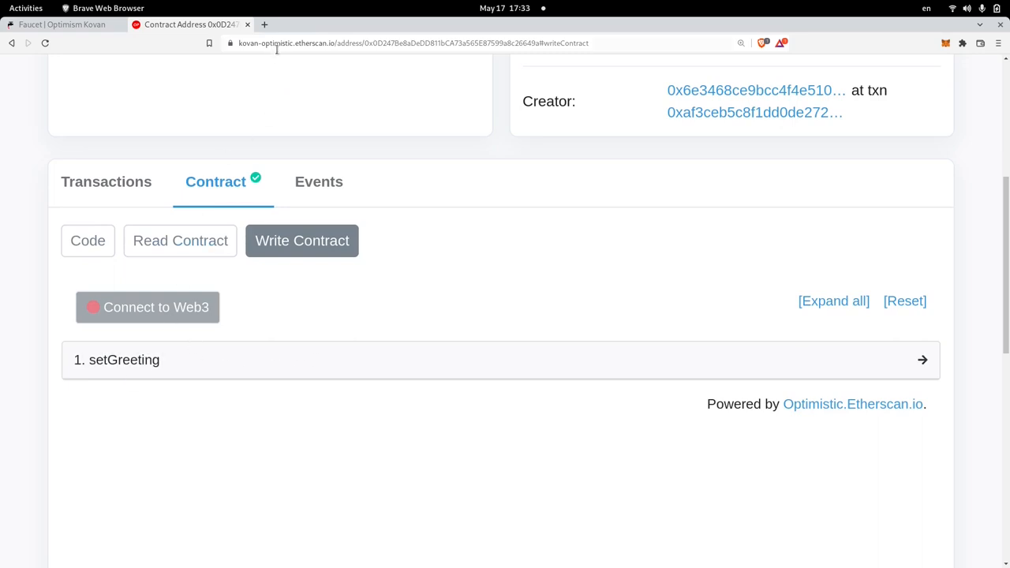
mouse_move(287, 300)
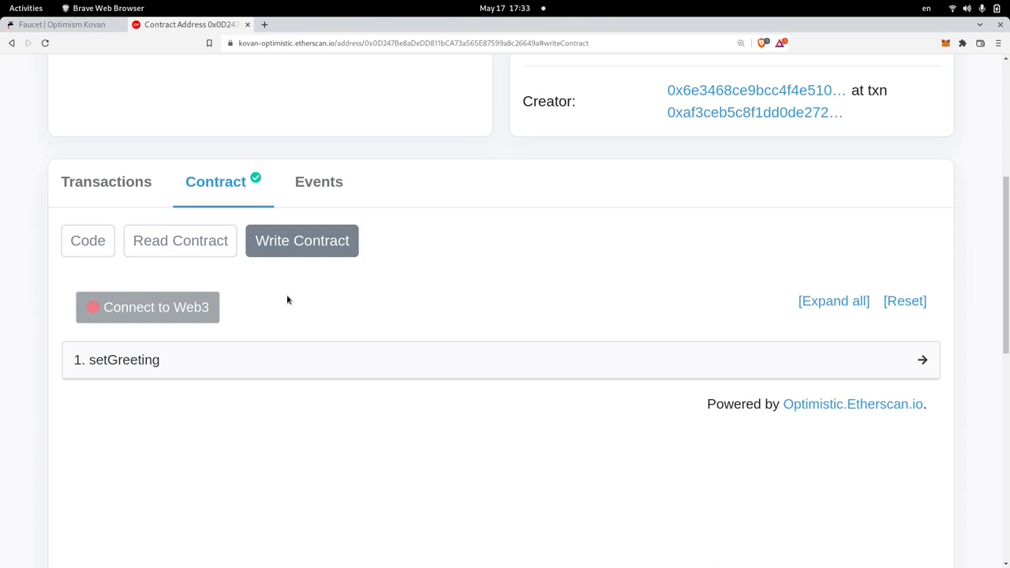
mouse_move(290, 301)
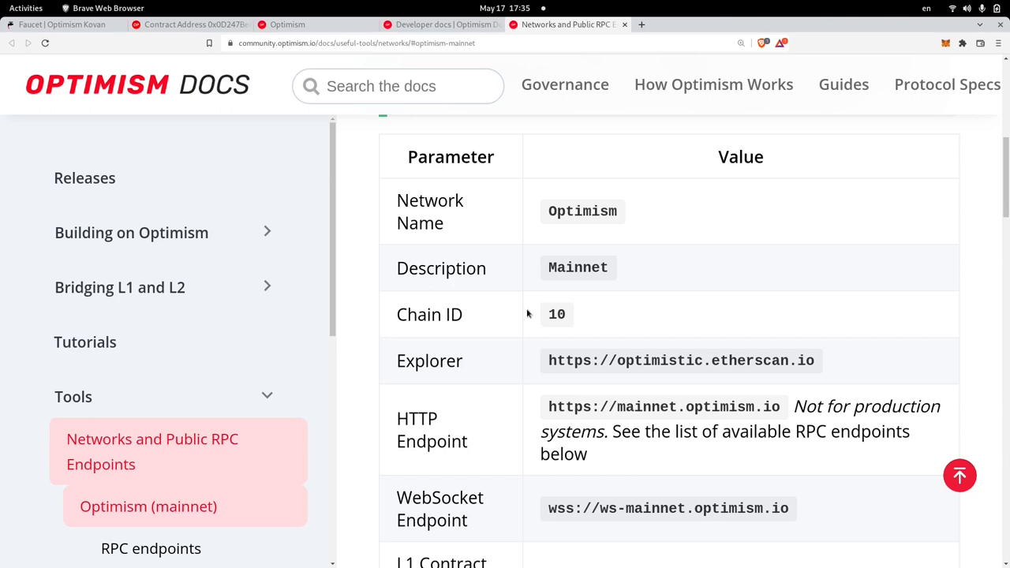
mouse_move(587, 212)
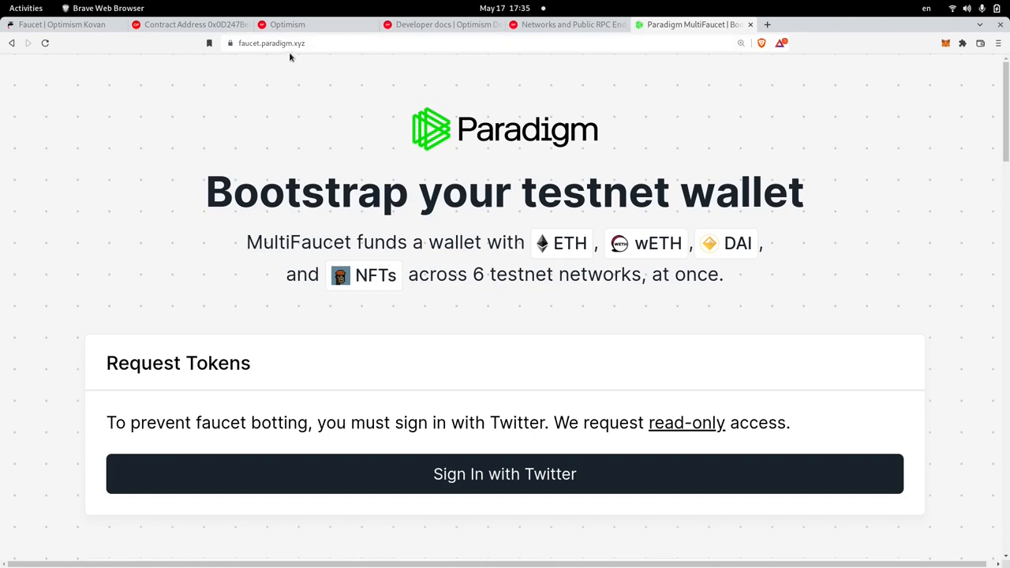
Step: Add Optimistic Kovan to MetaMask from the faucet, approve it, and switch the wallet onto it
scroll("down", 3)
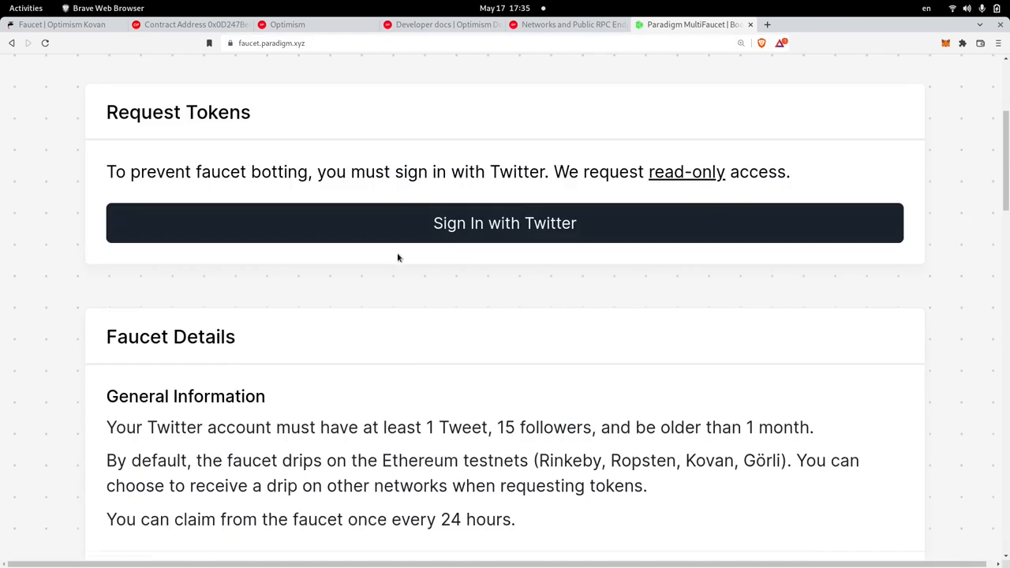
scroll("down", 3)
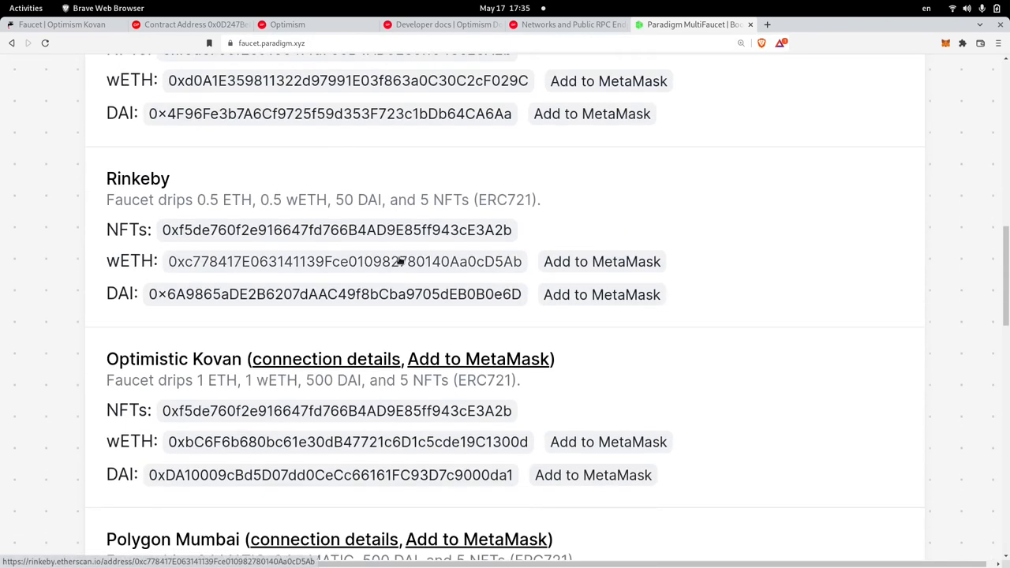
scroll("down", 3)
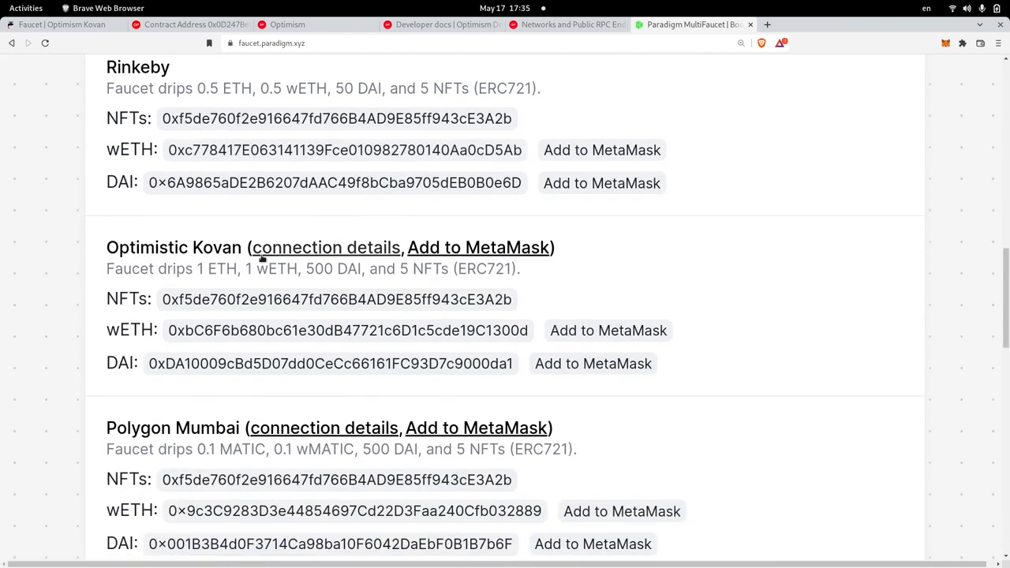
mouse_move(497, 254)
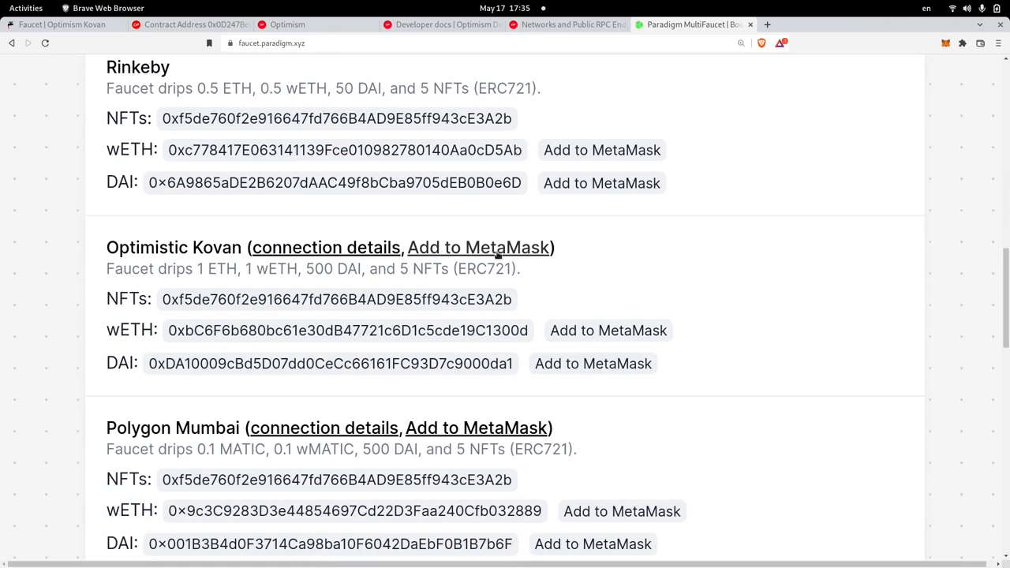
left_click(478, 247)
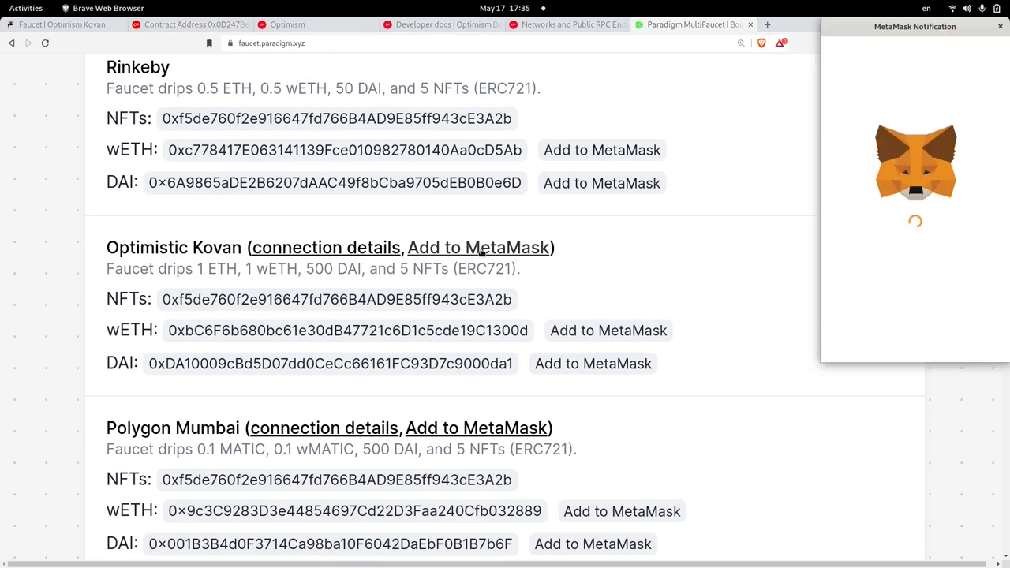
left_click(478, 247)
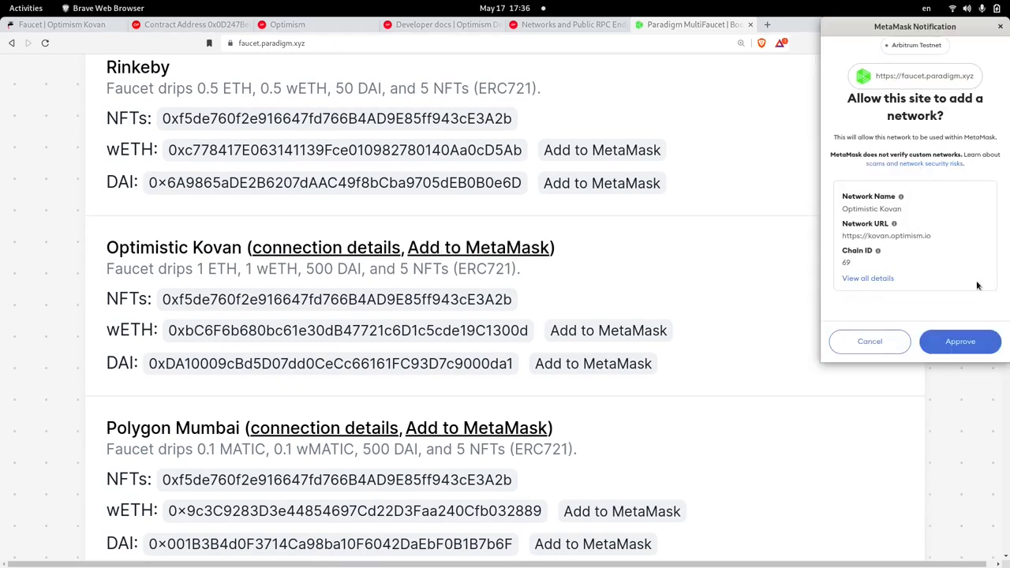
left_click(959, 340)
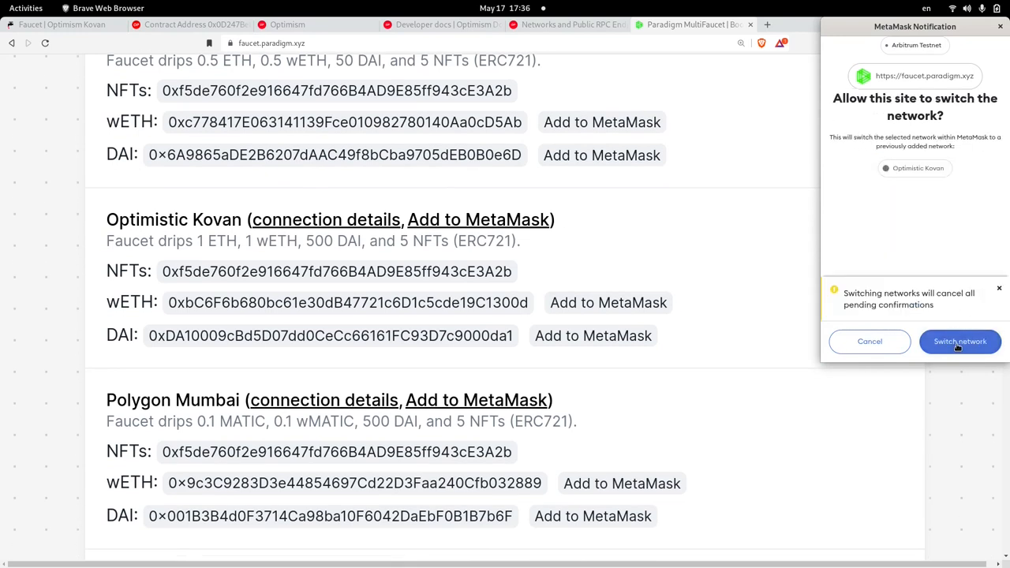
left_click(960, 341)
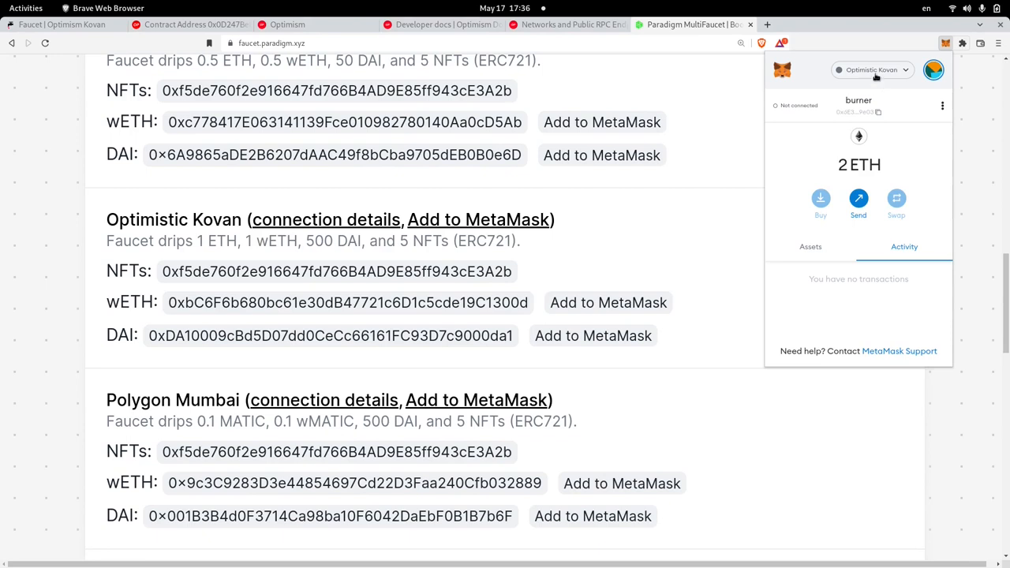
mouse_move(782, 71)
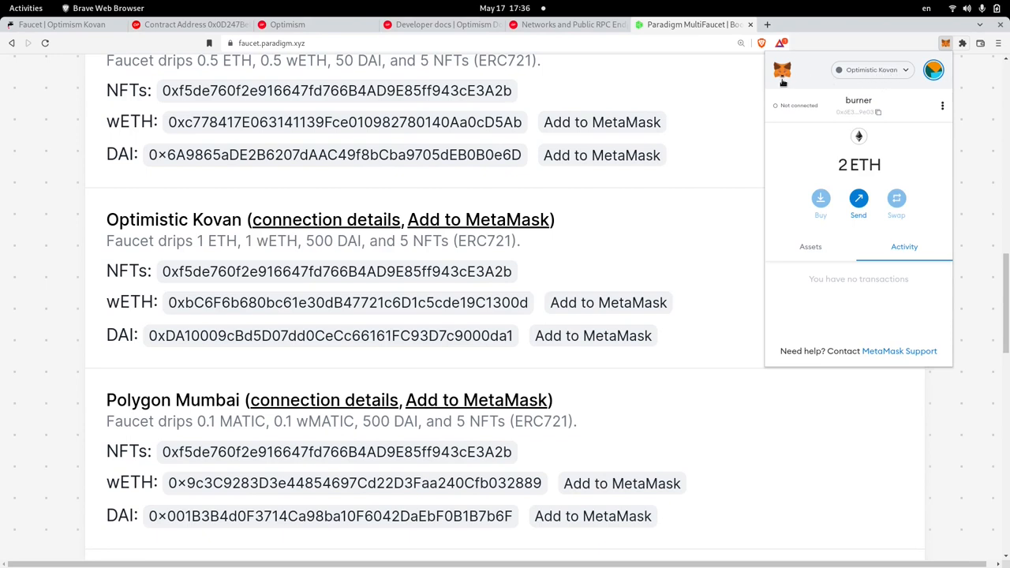
mouse_move(988, 195)
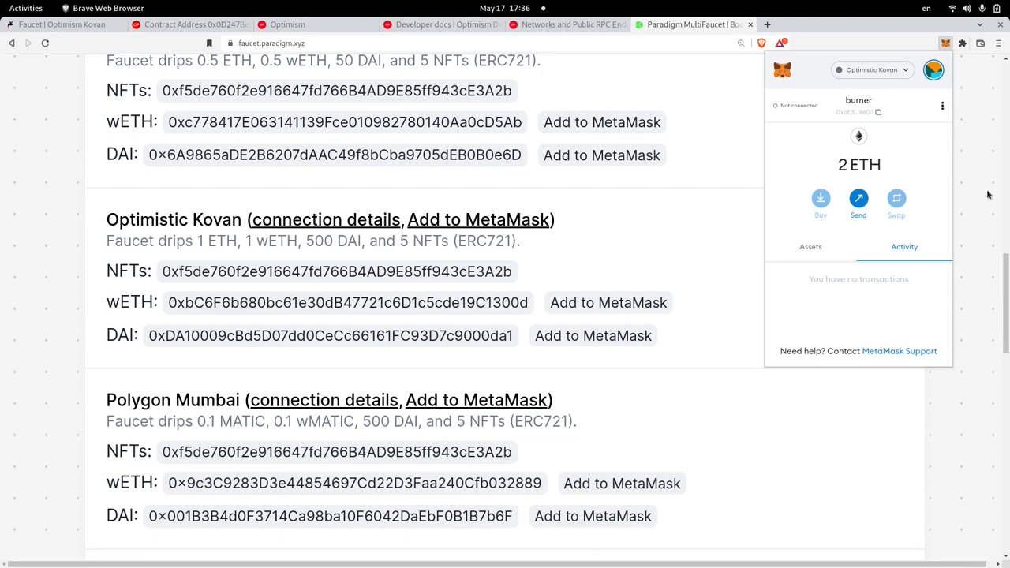
mouse_move(754, 135)
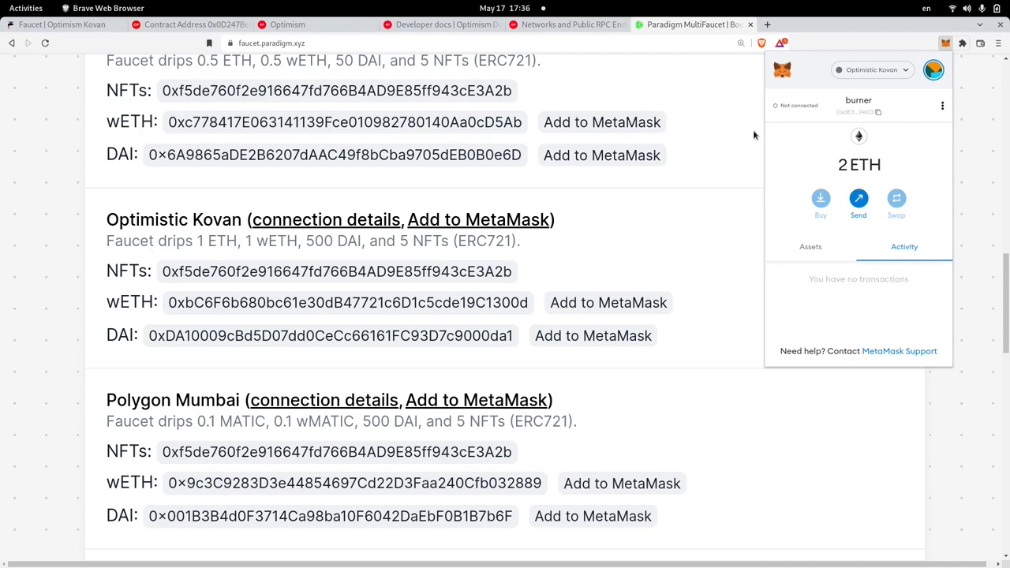
left_click(945, 43)
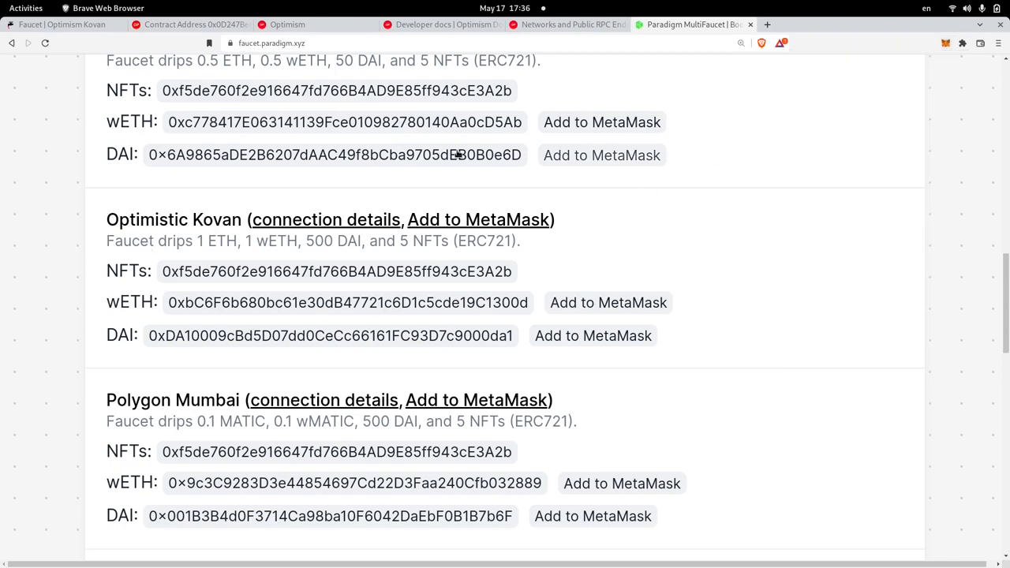
Step: Connect MetaMask to the Etherscan write page via Web3 and expand setGreeting
left_click(189, 24)
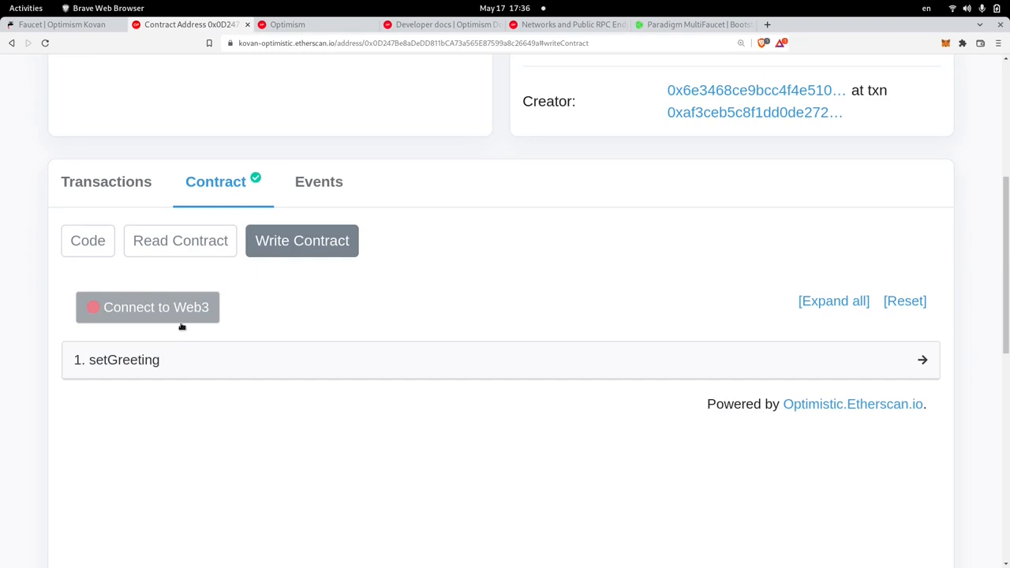
mouse_move(142, 311)
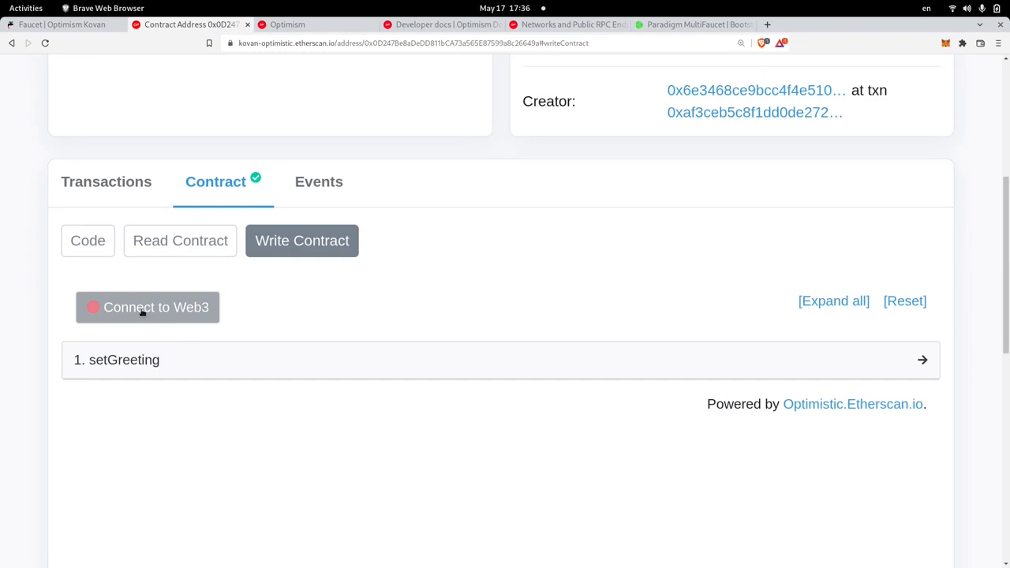
left_click(146, 307)
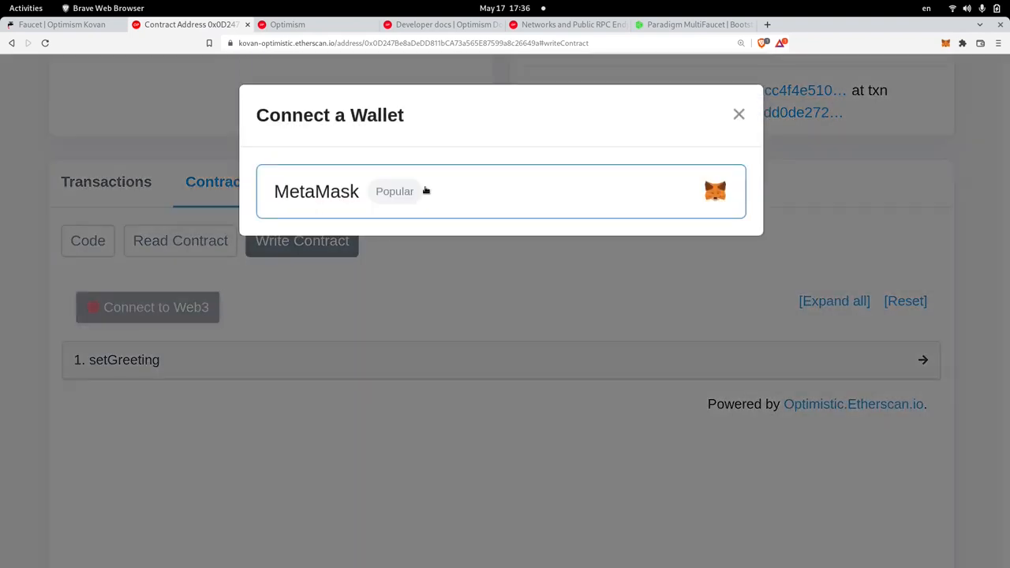
left_click(497, 191)
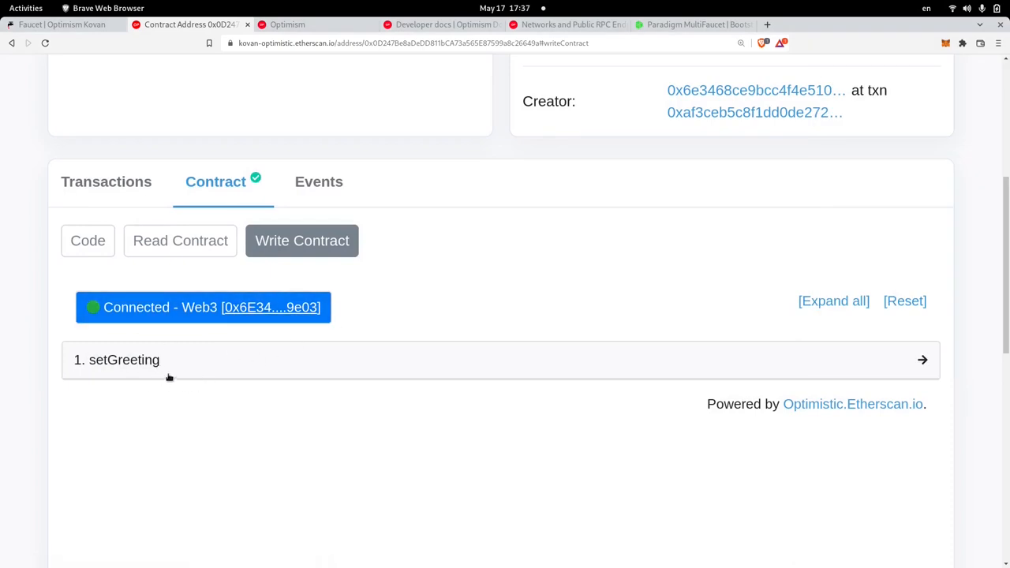
left_click(124, 360)
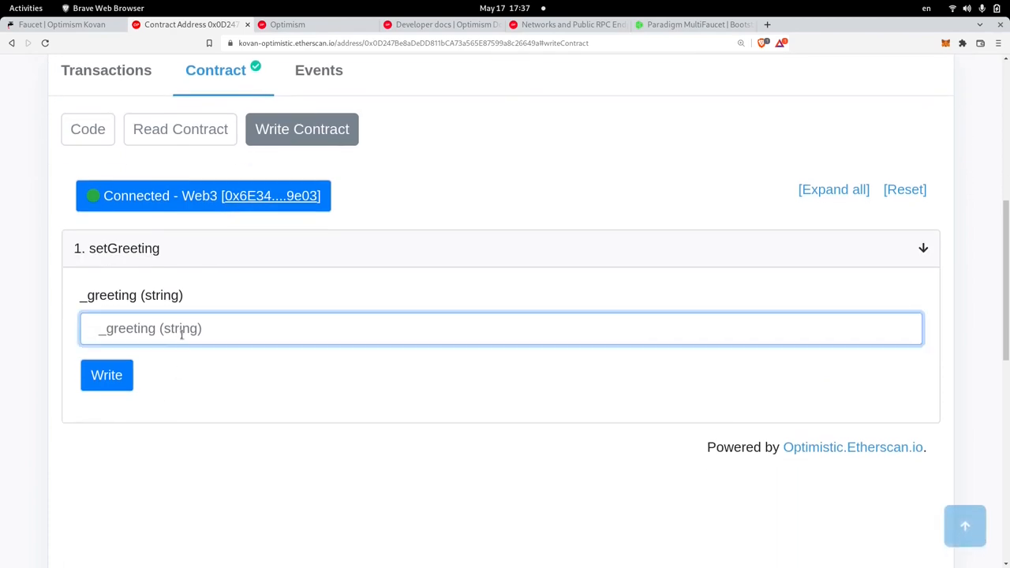
Step: Write "Hello Optimistic Rollup" via setGreeting, confirm in MetaMask, then read it back from greet
type("\"Hell")
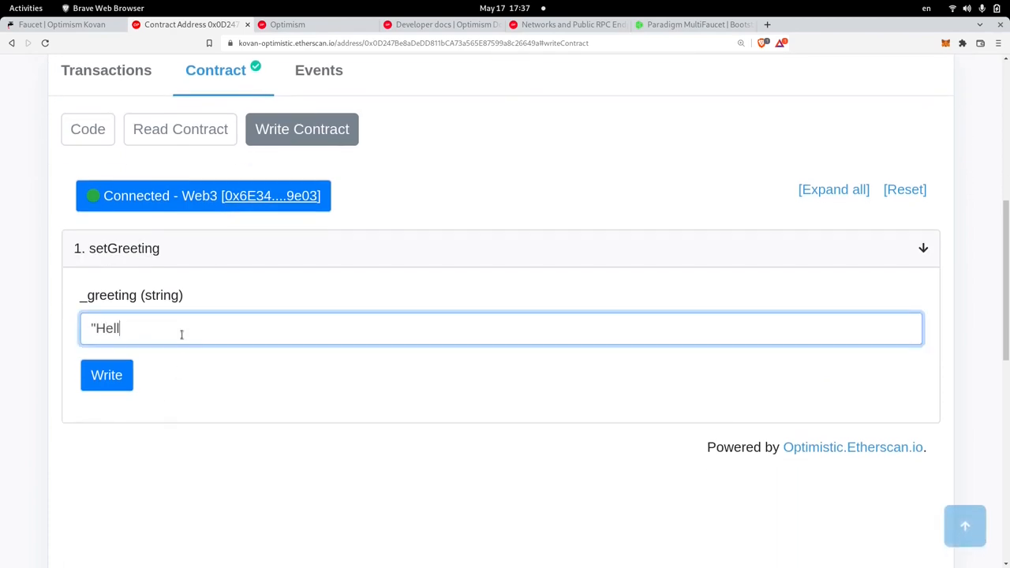
type("o Optim")
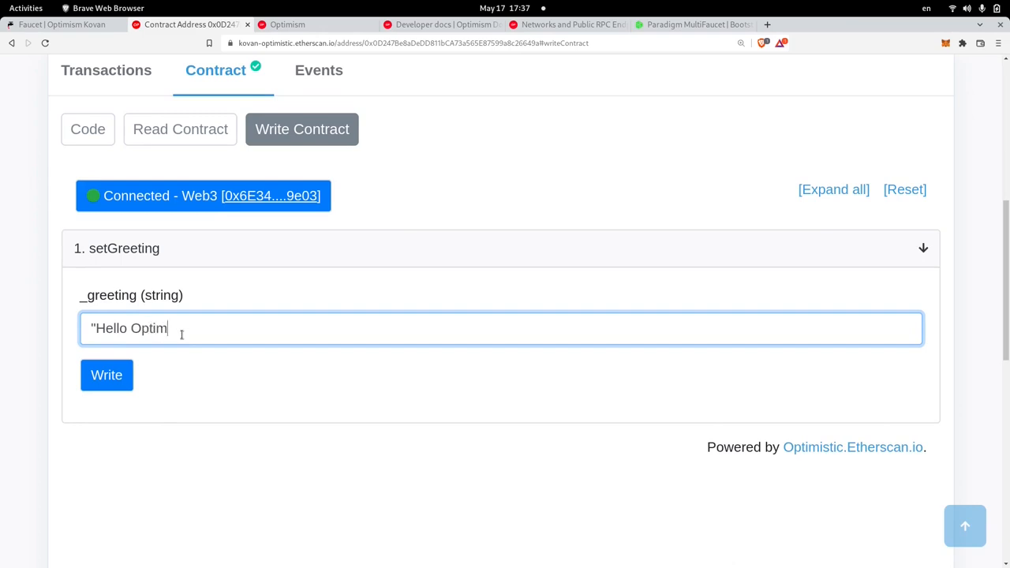
type("istic Ro")
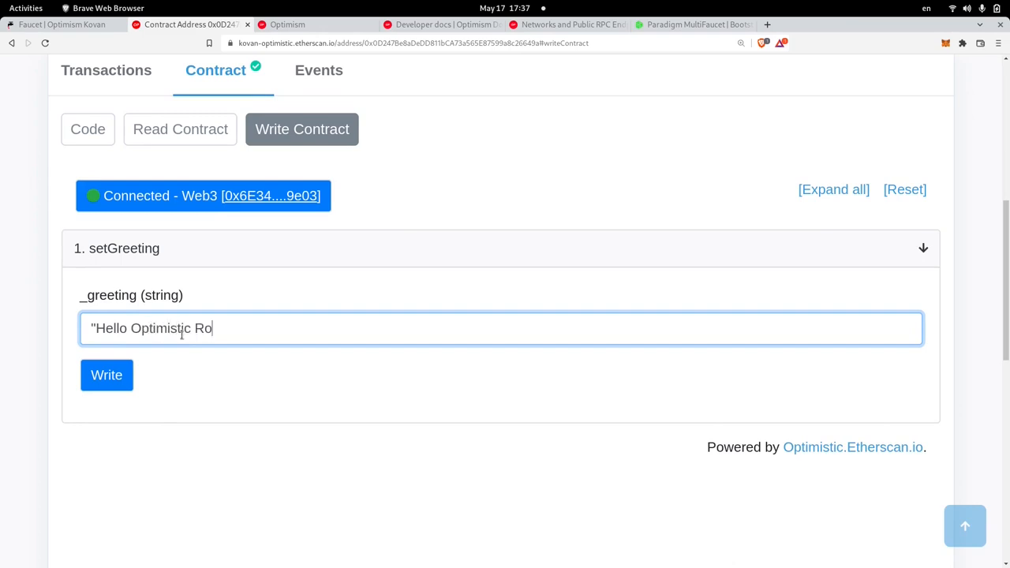
type("llup\"")
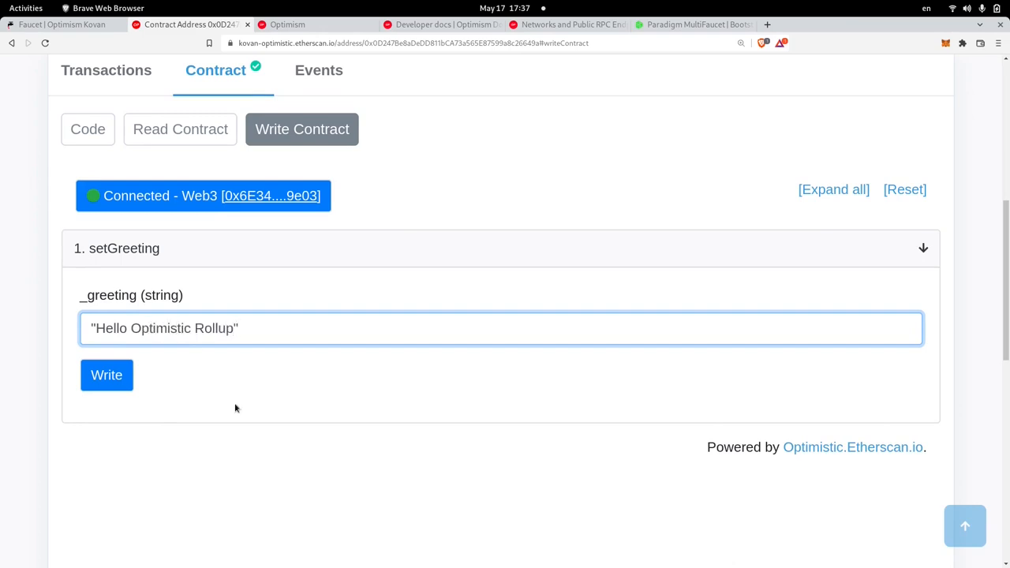
left_click(106, 375)
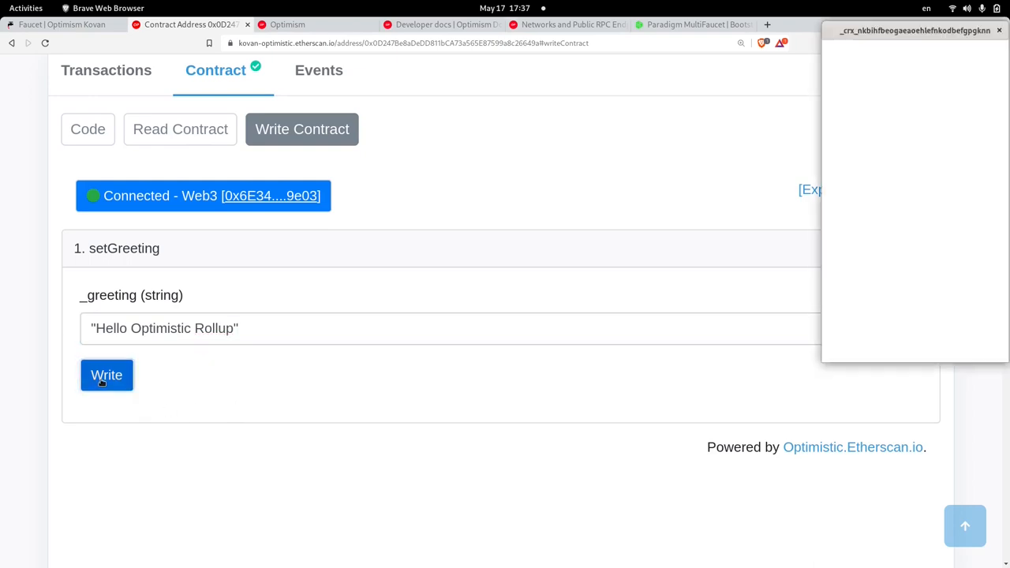
left_click(107, 374)
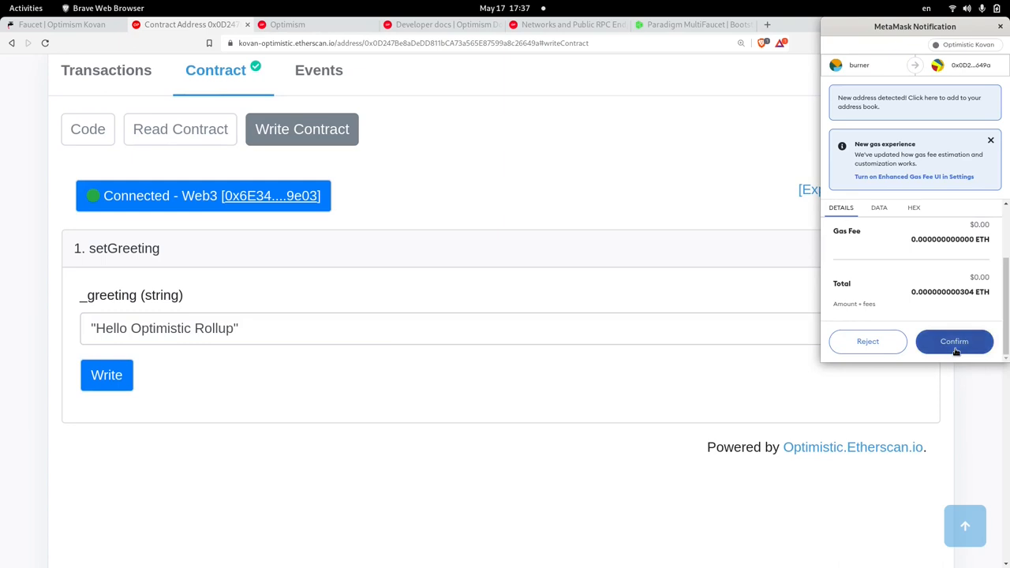
left_click(954, 340)
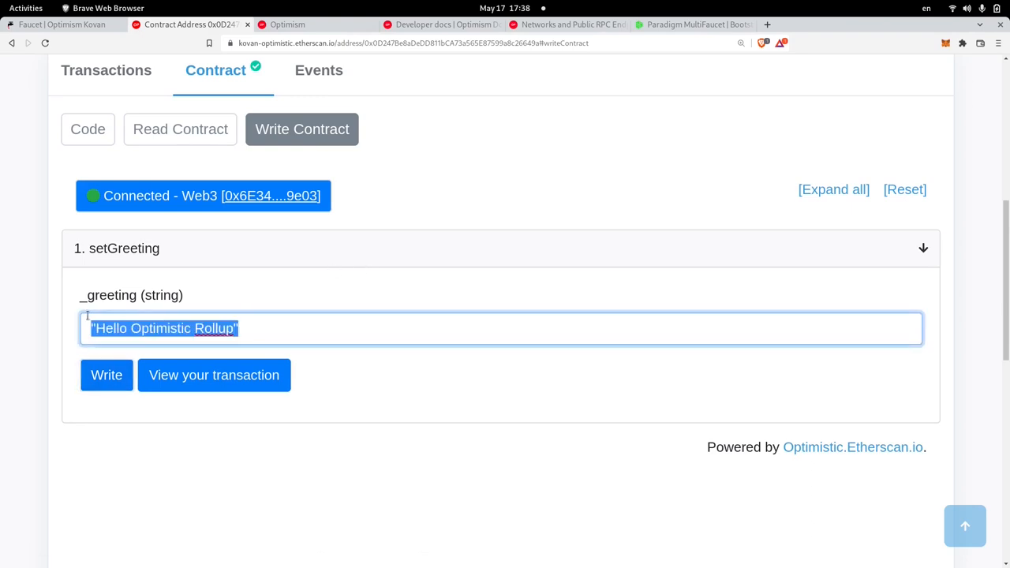
mouse_move(180, 129)
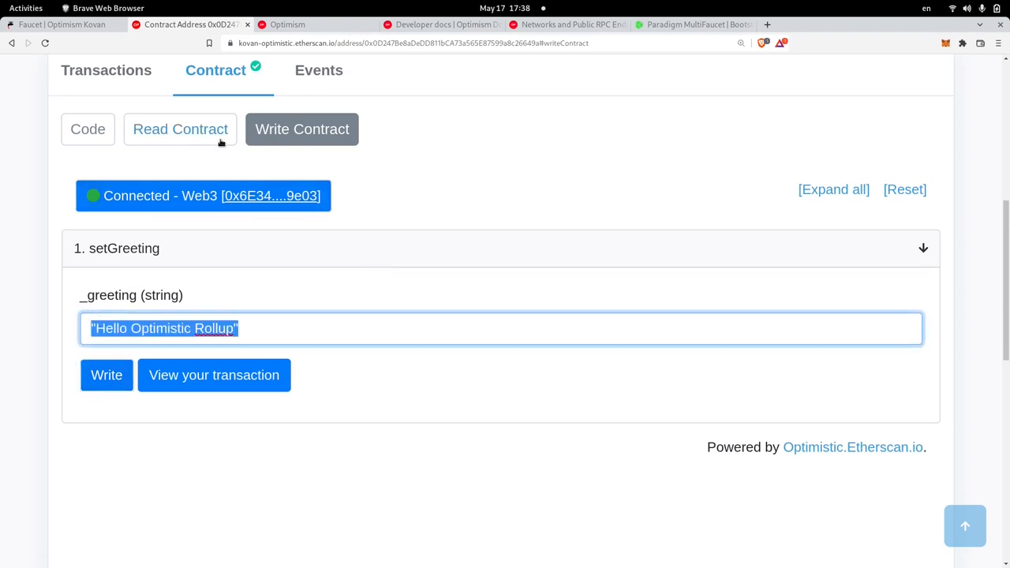
left_click(180, 128)
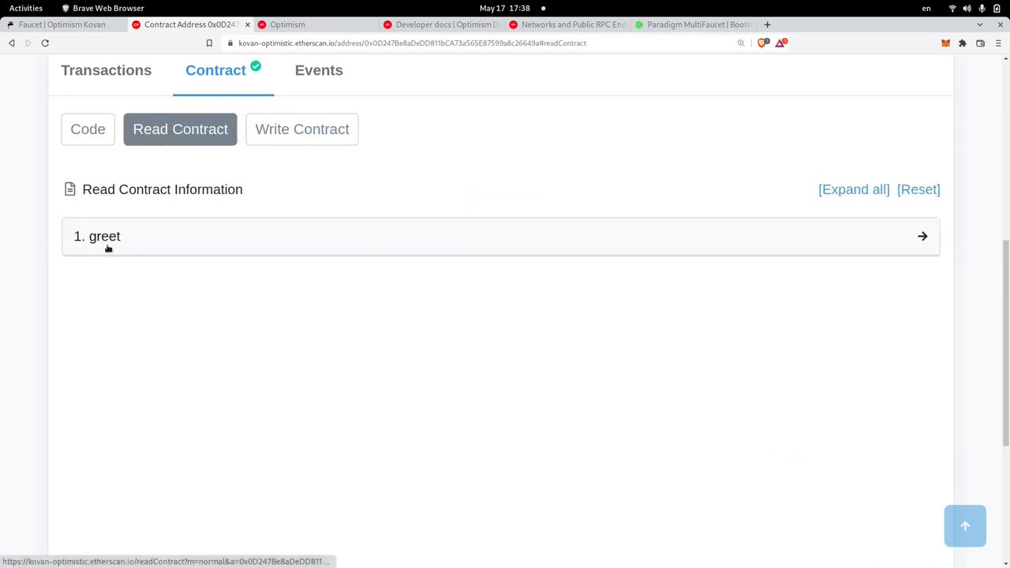
left_click(97, 235)
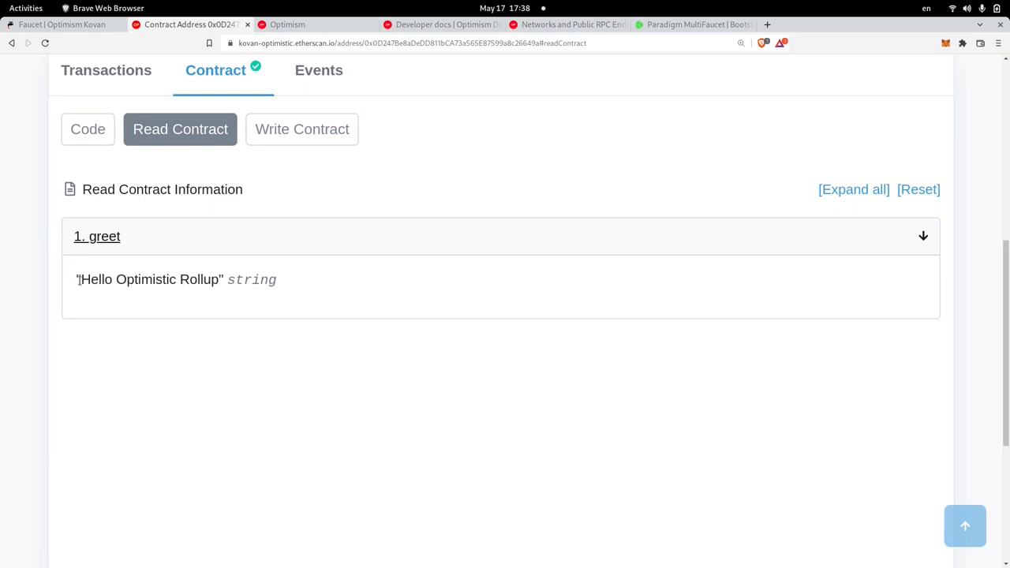